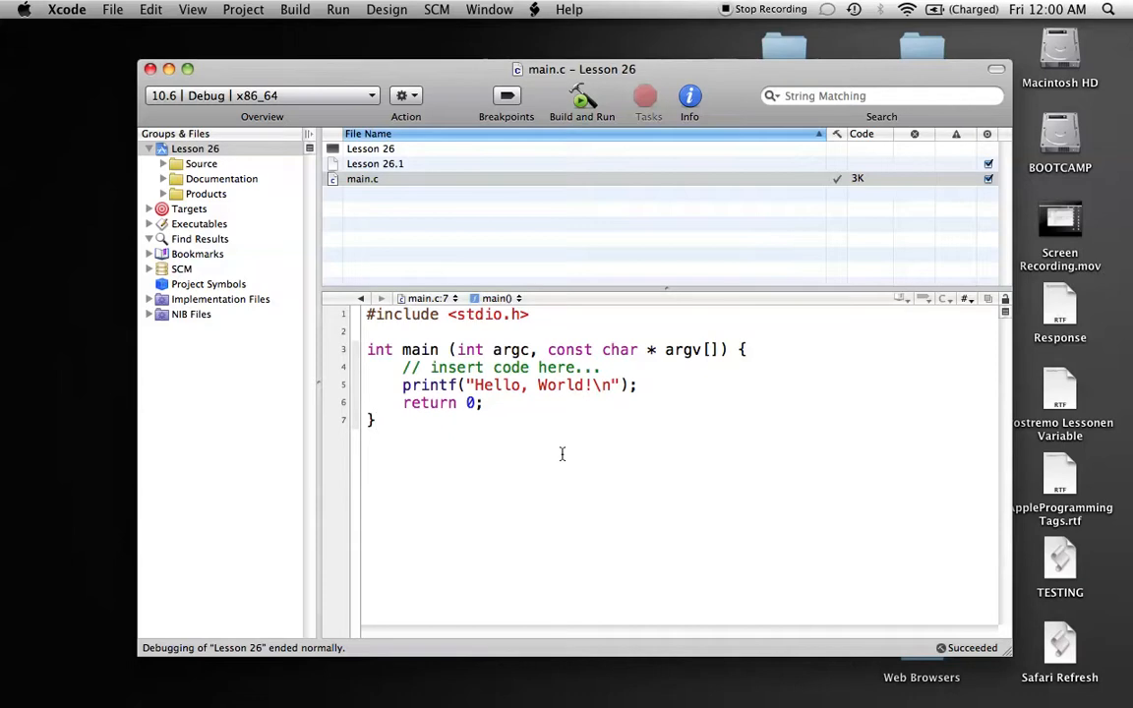
# Step: Insert two blank lines between the #include <stdio.h> line and main()
pyautogui.click(374, 420)
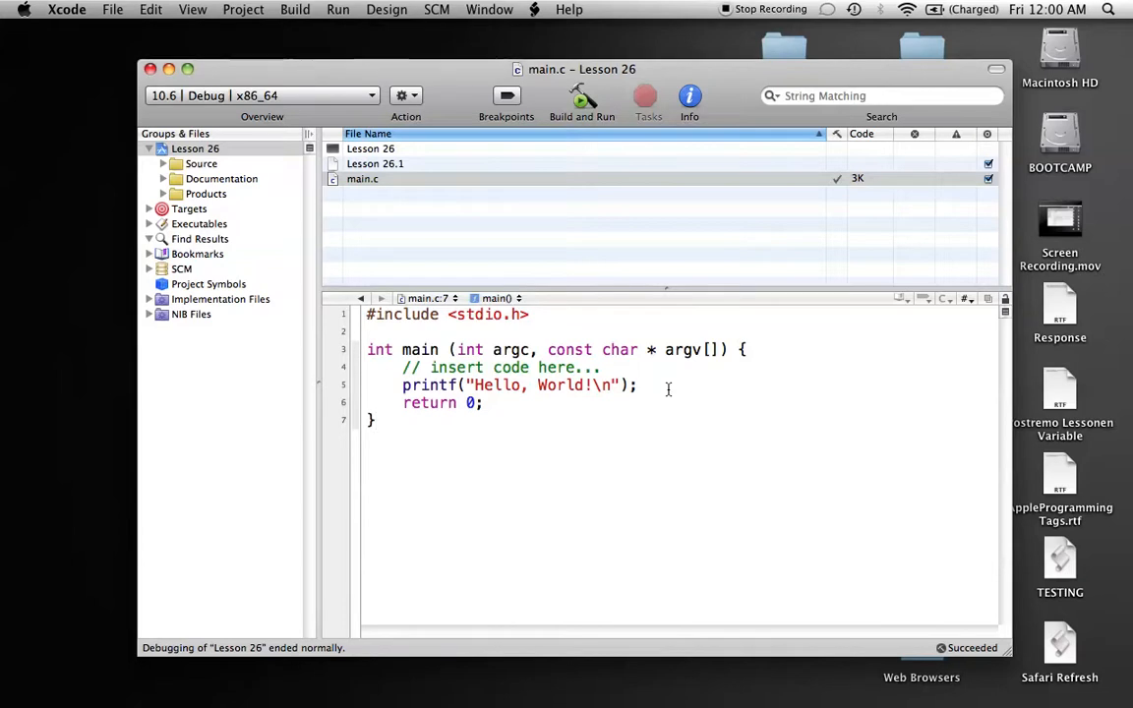
pyautogui.click(374, 420)
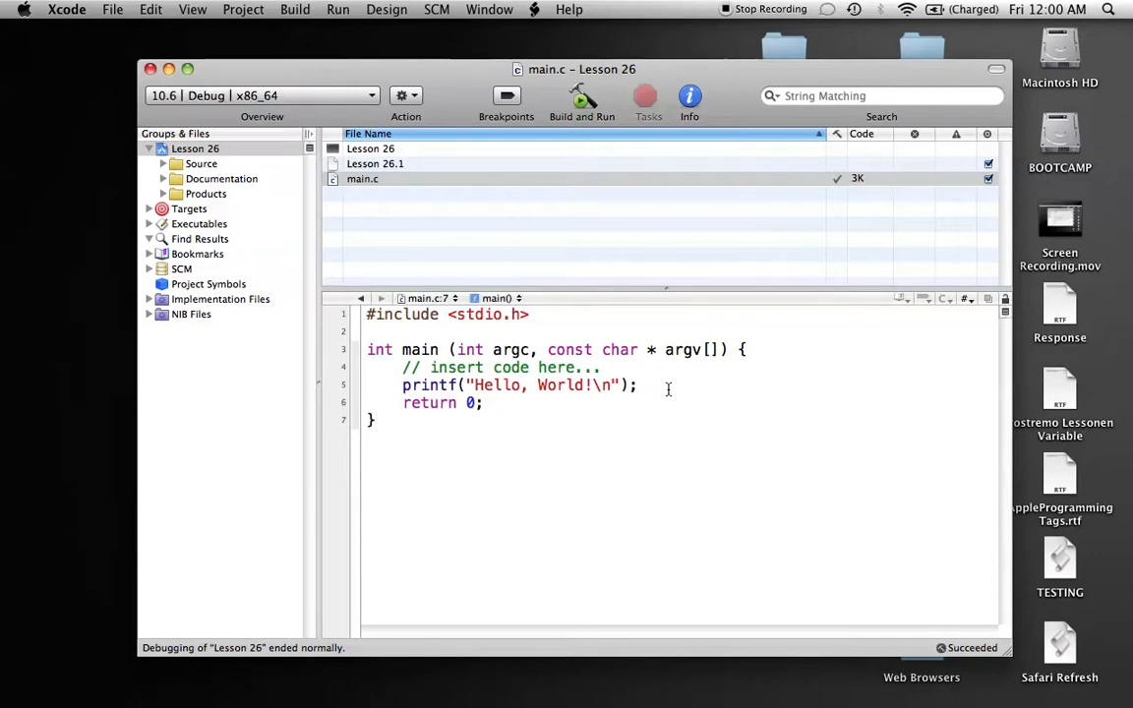
pyautogui.click(375, 420)
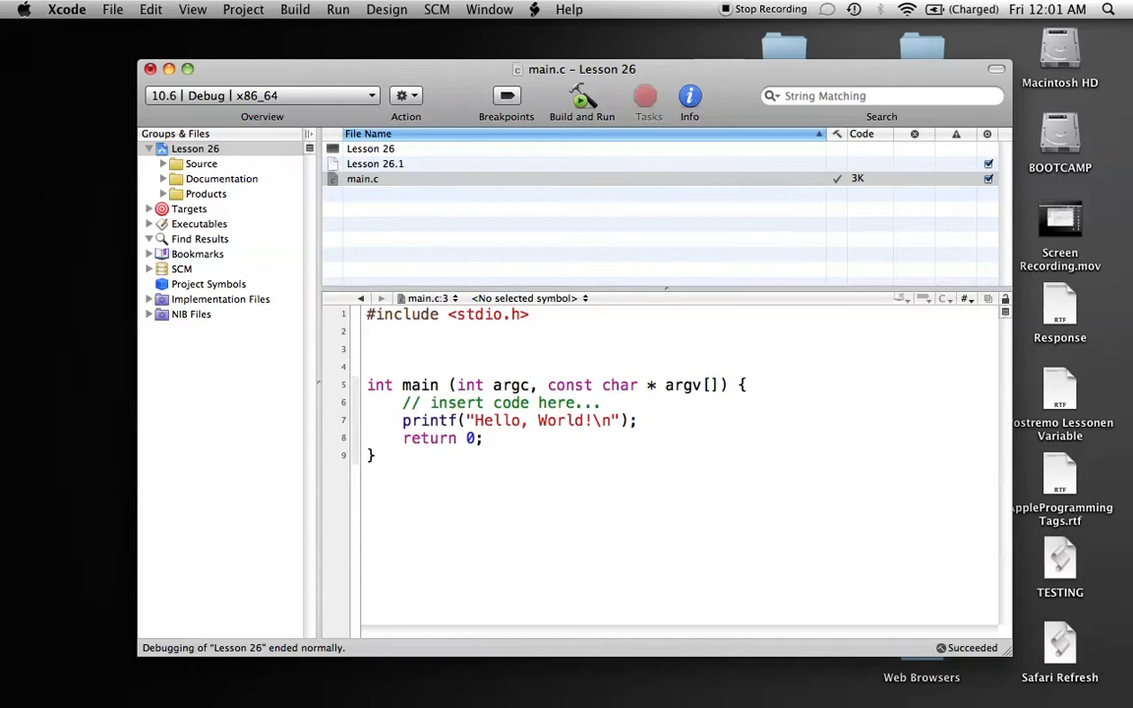
# Step: Declare the void PrintNum(); prototype and global int num = 1; above main()
pyautogui.write('void')
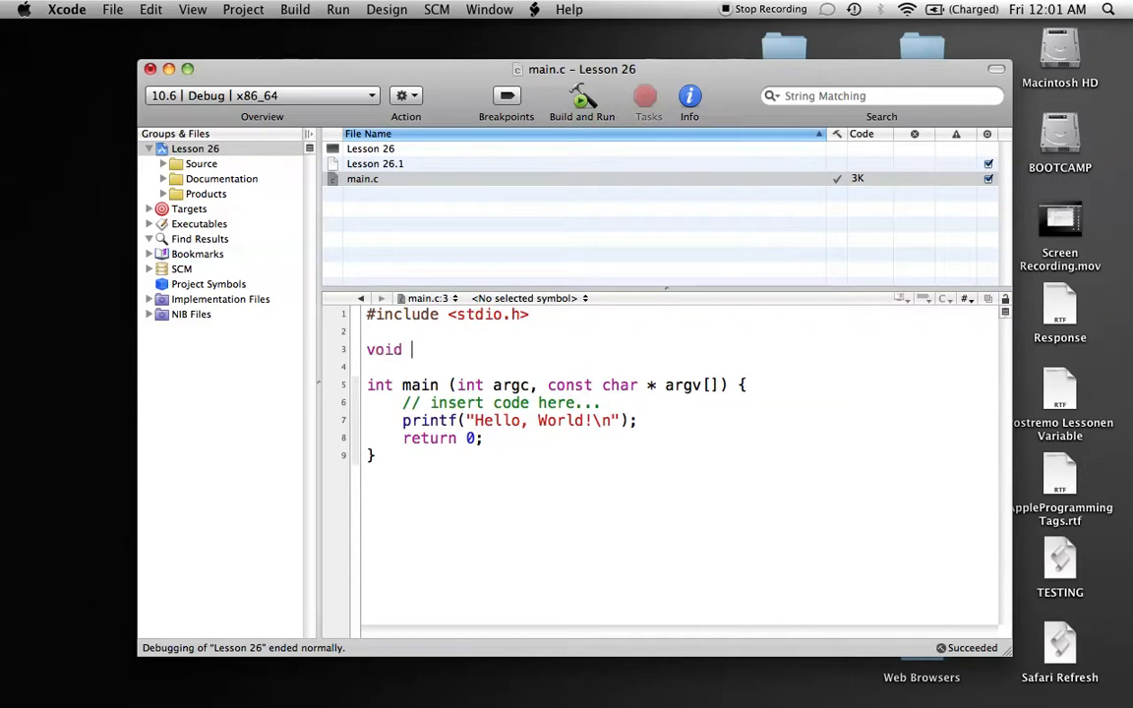
pyautogui.write('Print')
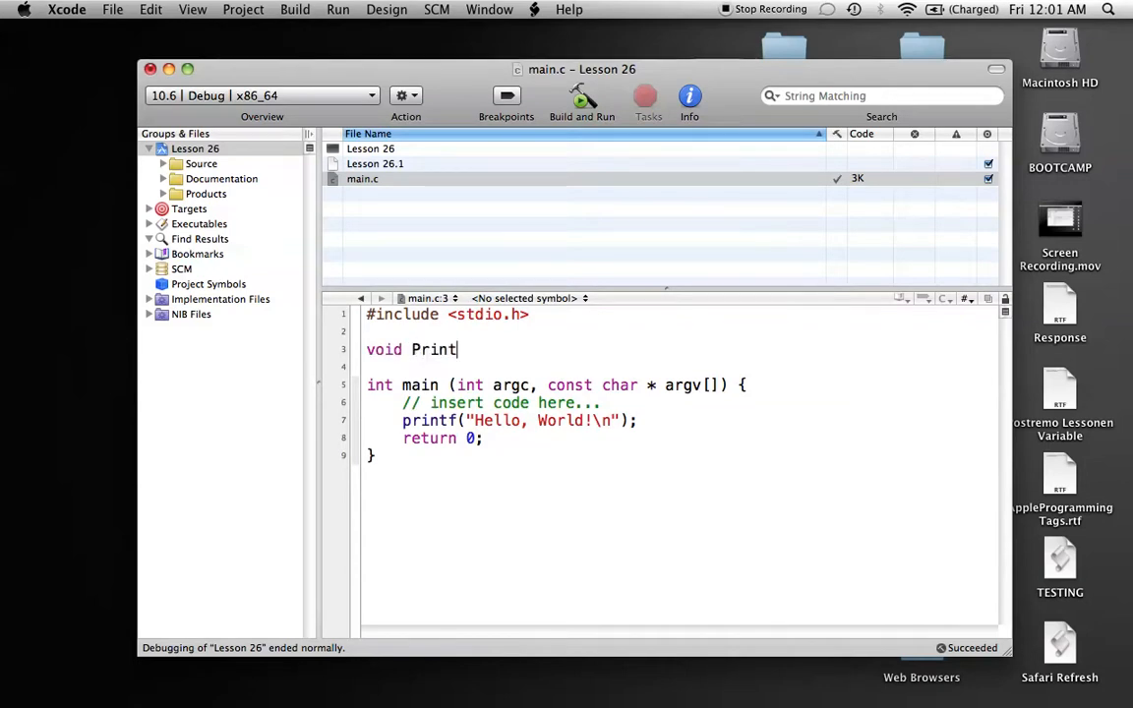
pyautogui.write('Num();')
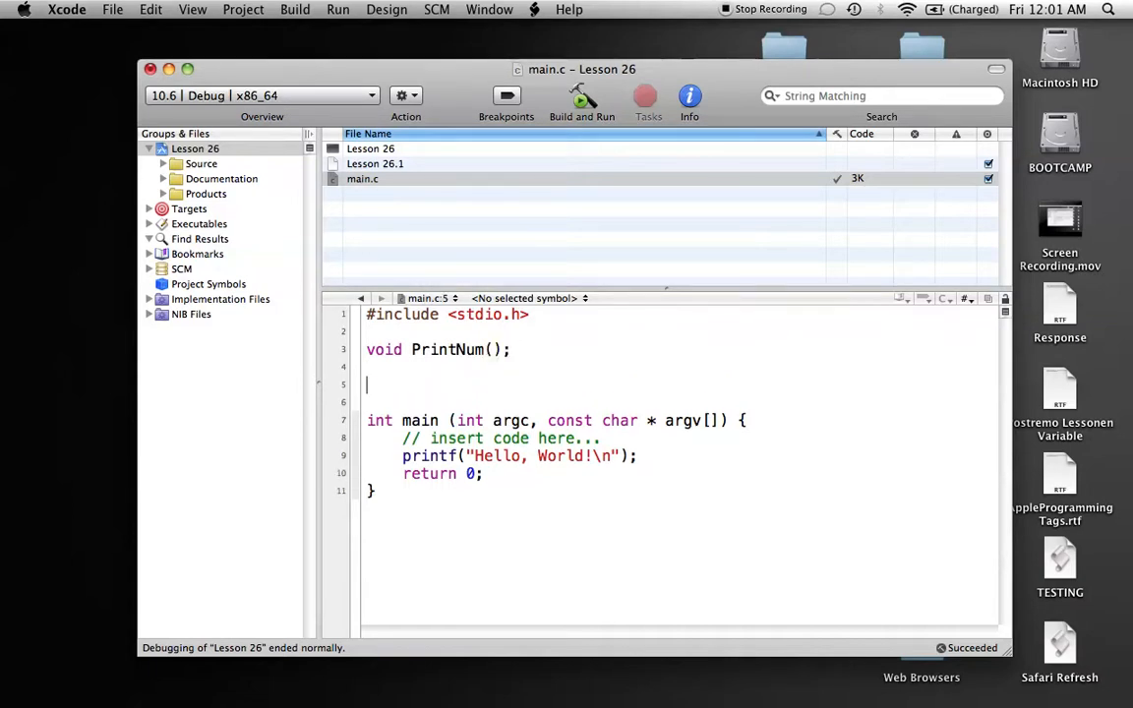
pyautogui.write('int')
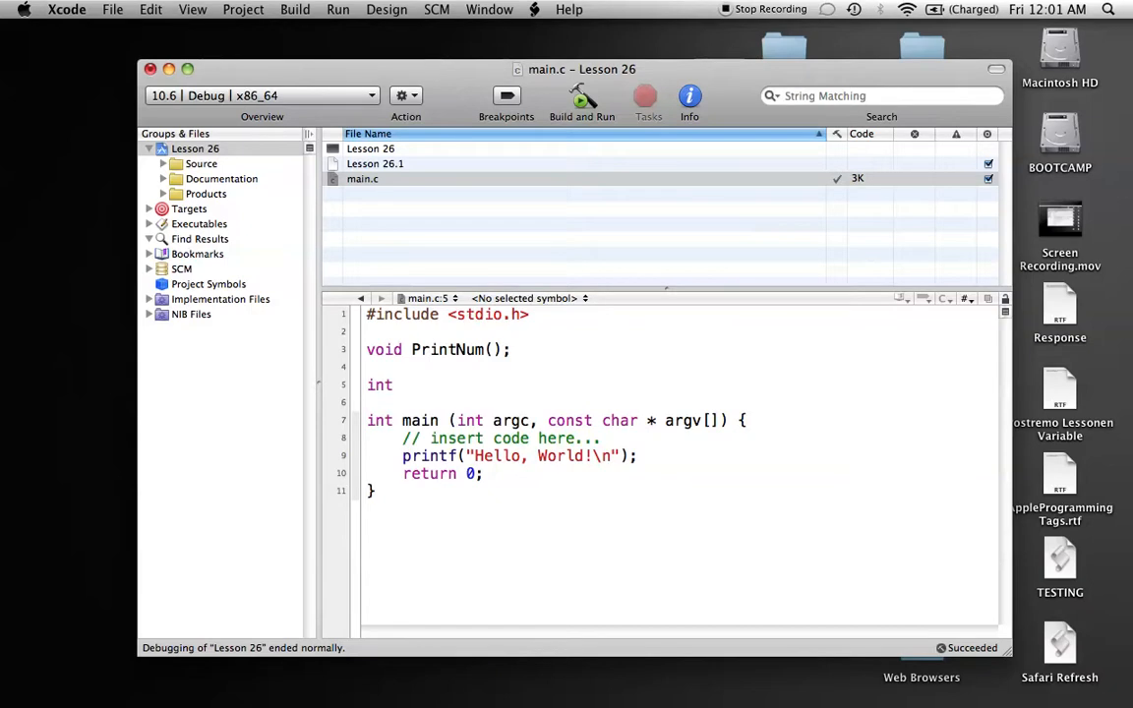
pyautogui.write('num')
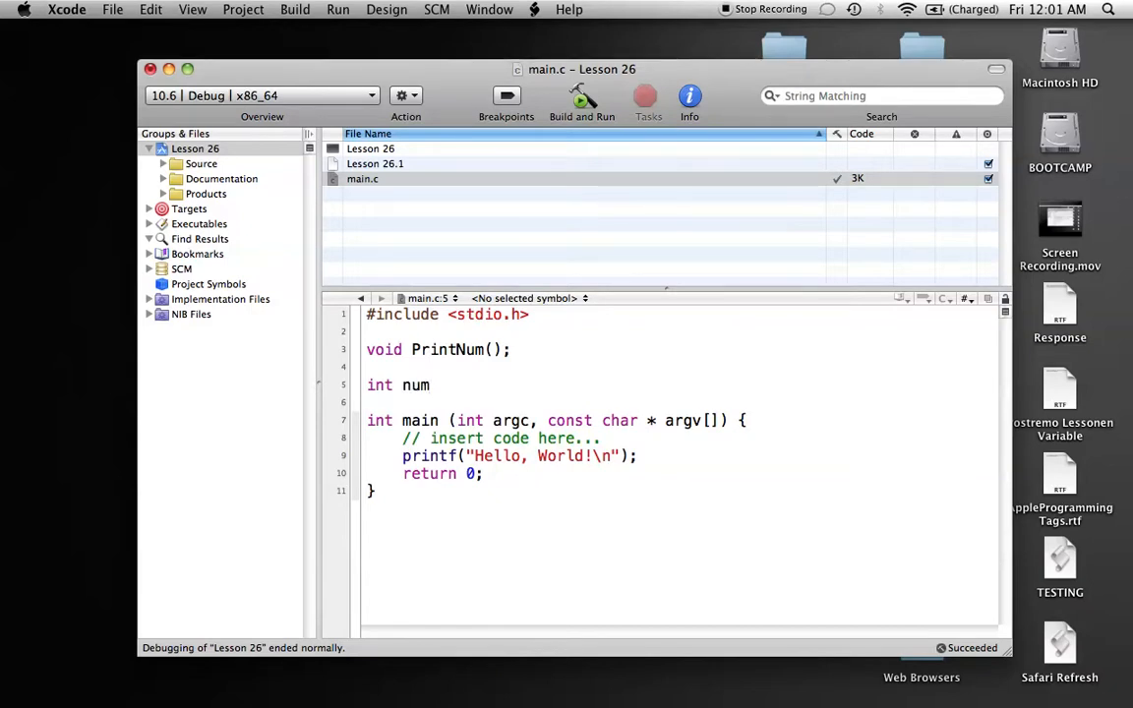
pyautogui.write('= 1;')
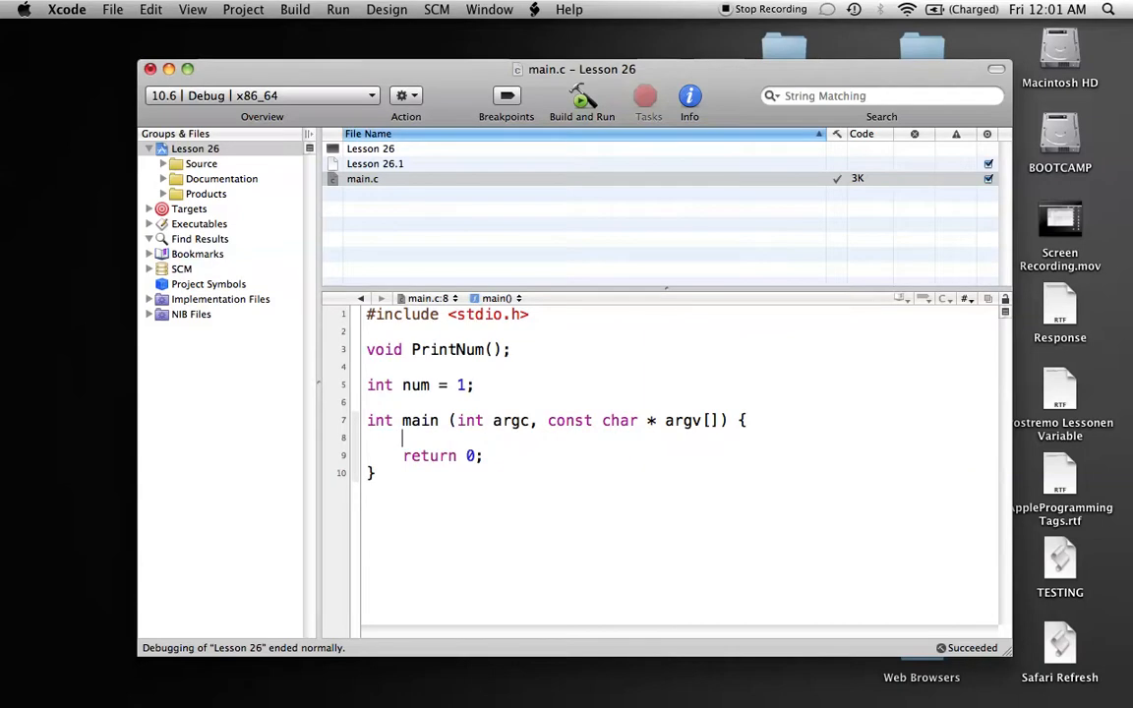
# Step: Add printf("%d\n", num); as the first statement in main()
pyautogui.write('printf("message");')
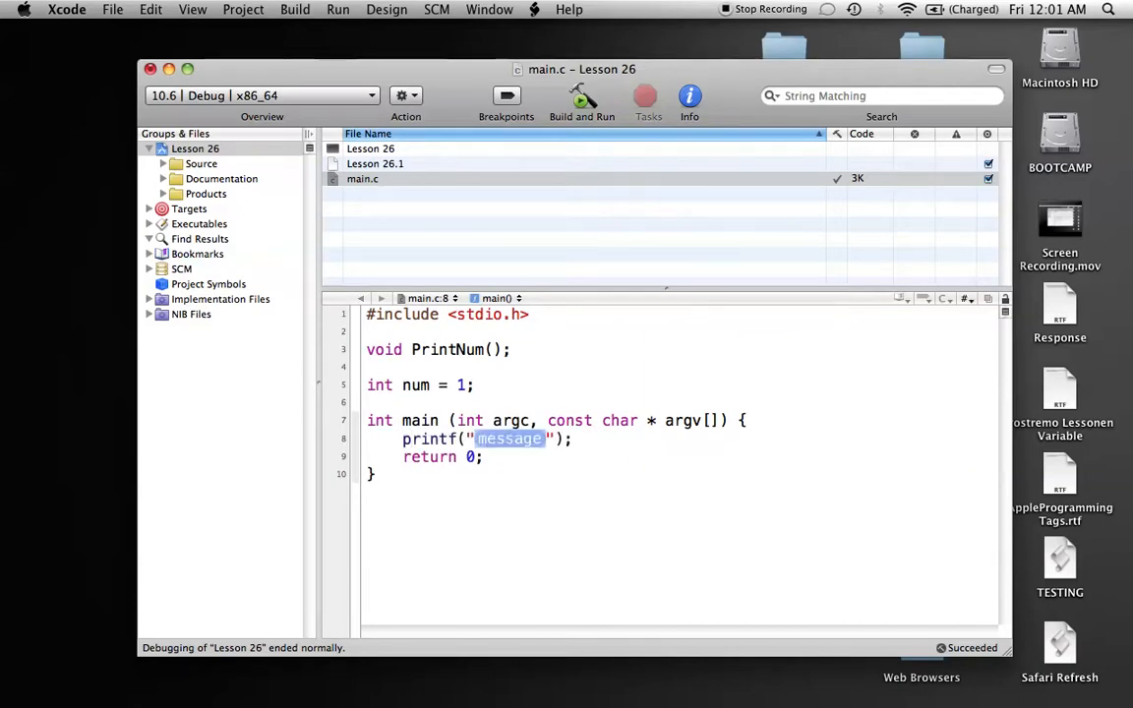
pyautogui.write('%d')
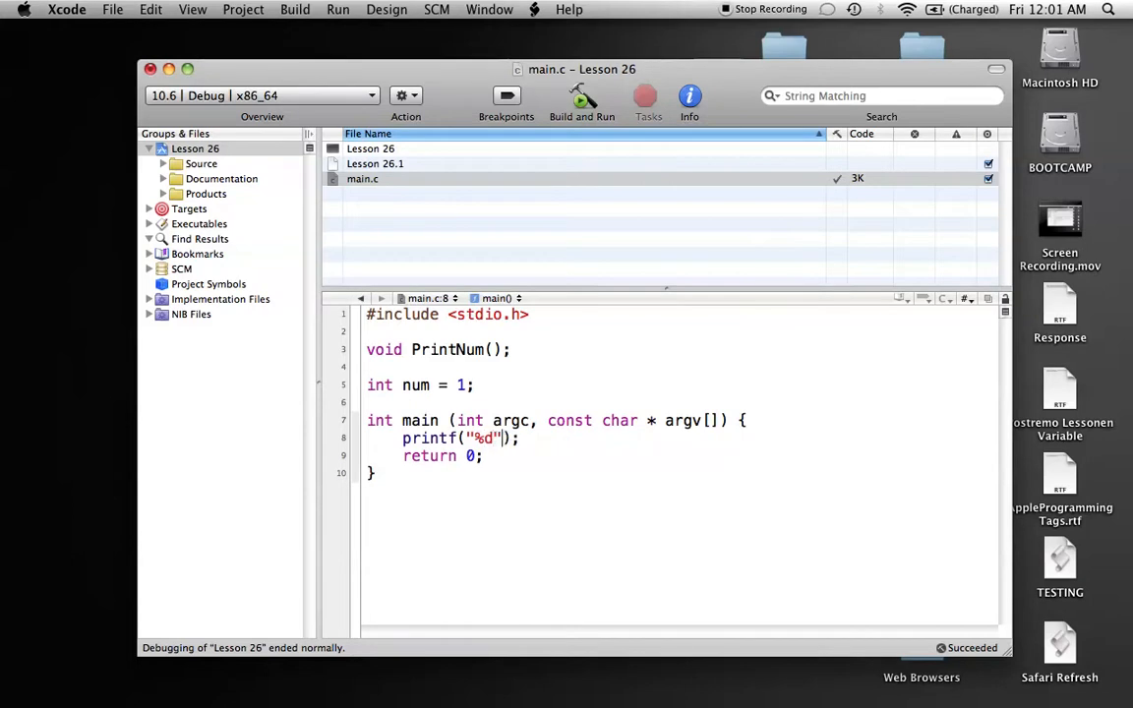
pyautogui.write(', num')
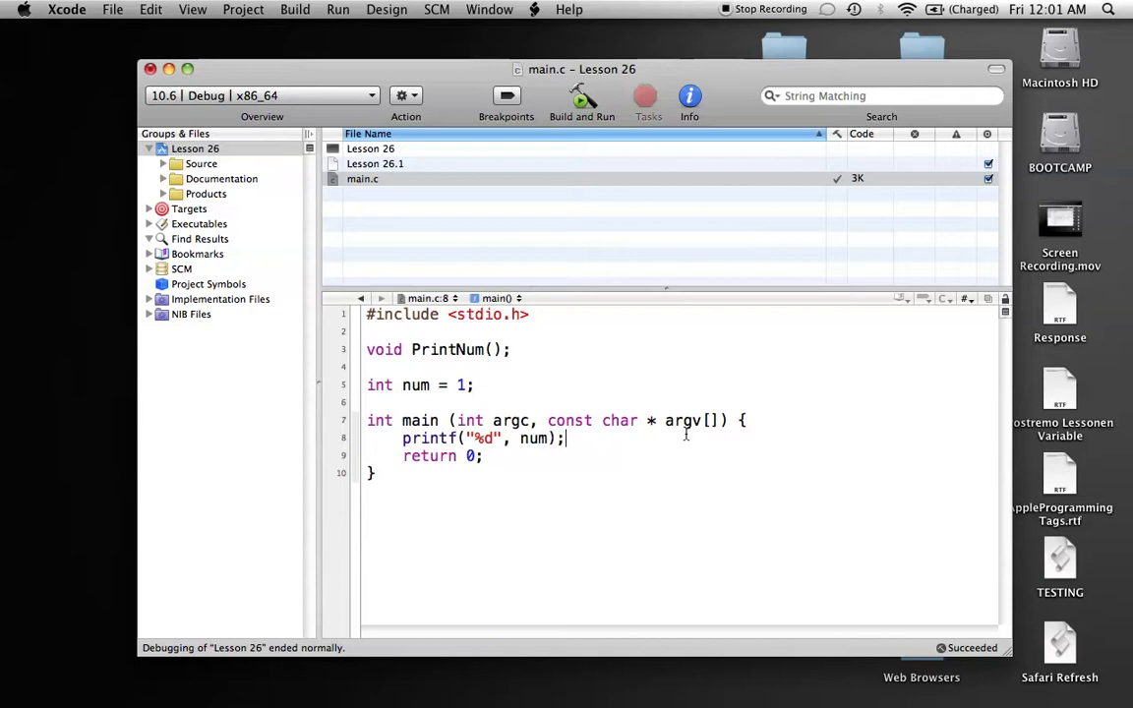
pyautogui.press('Return')
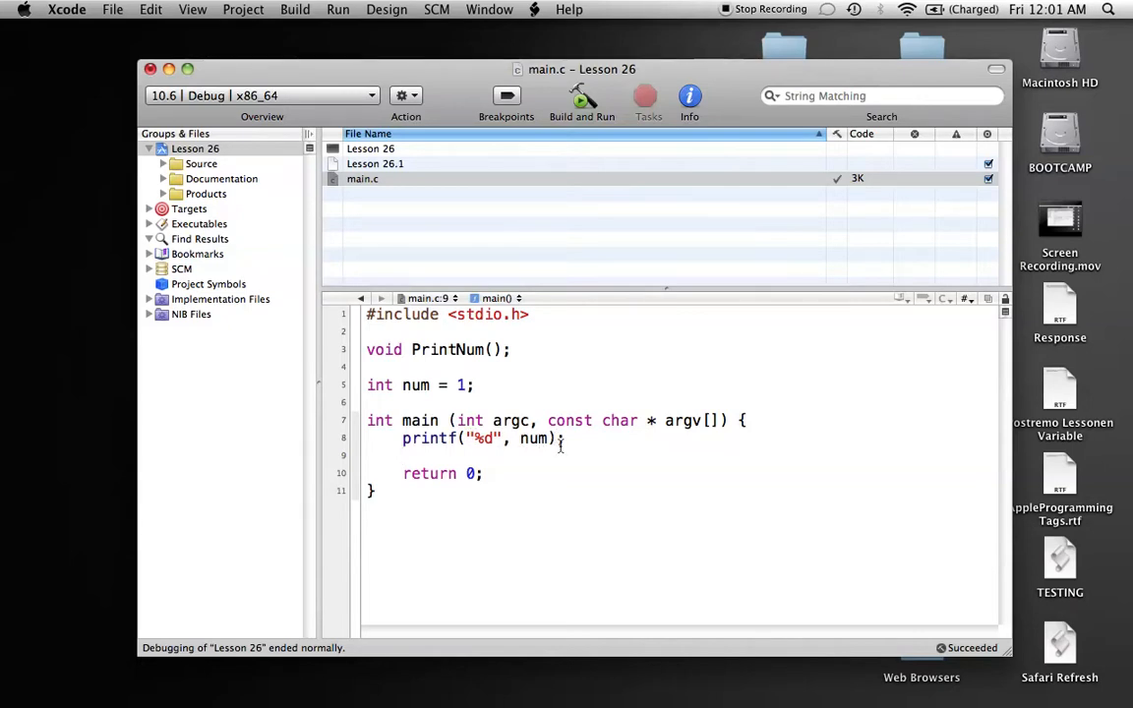
# Step: Follow the printf with num++; and a PrintNum(); call
pyautogui.write('num')
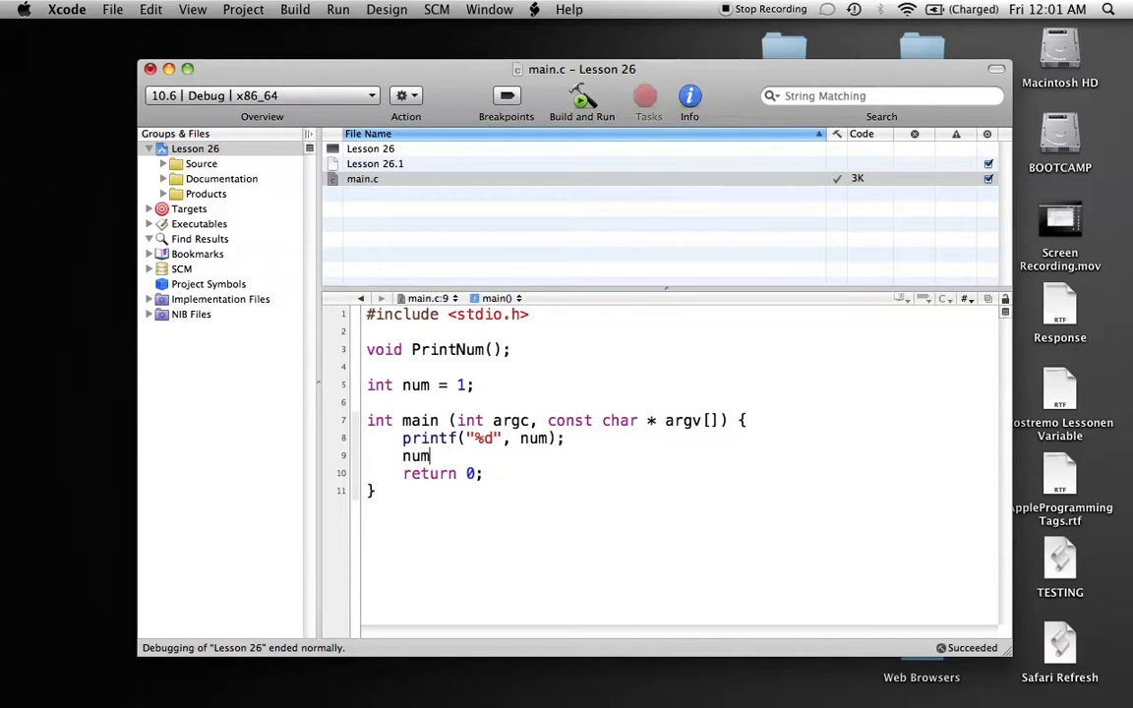
pyautogui.write('++;')
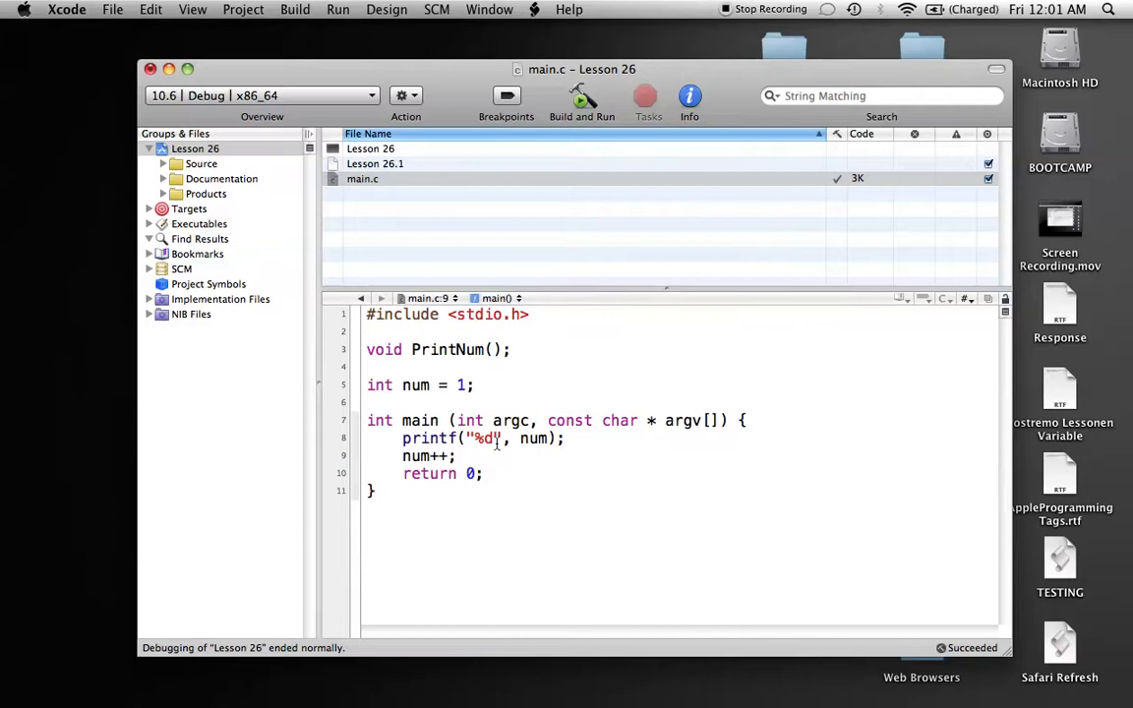
pyautogui.write('\\n')
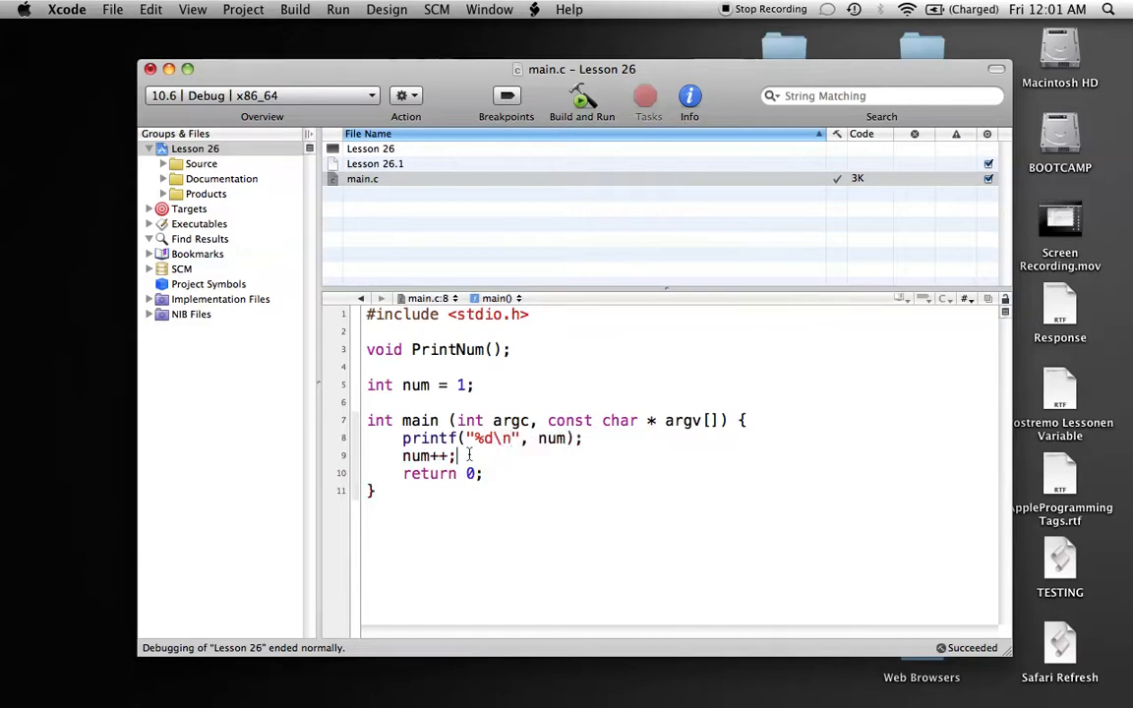
pyautogui.press('Return')
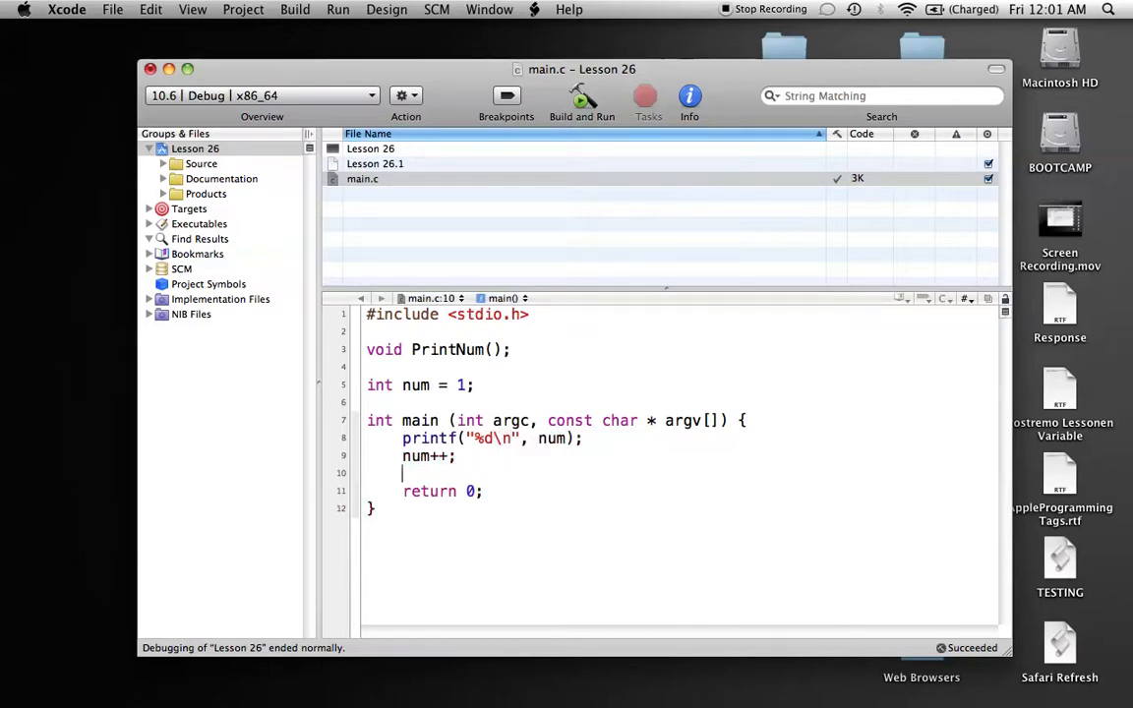
pyautogui.write('PrintNum')
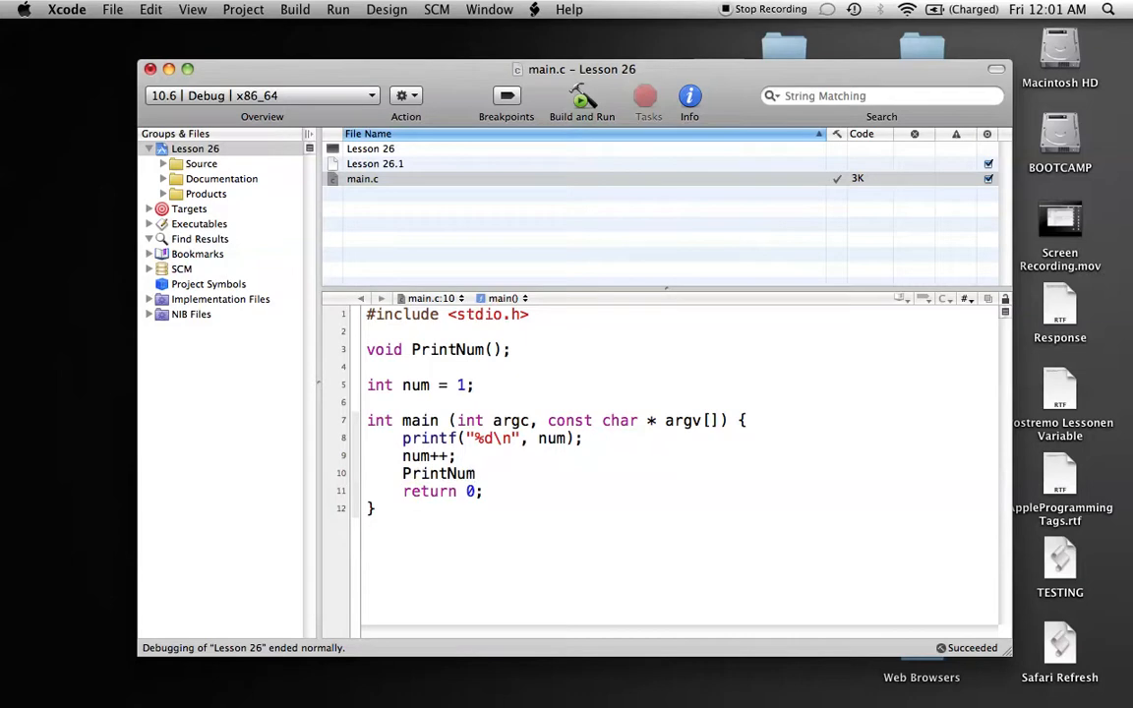
pyautogui.write('();')
pyautogui.write('void')
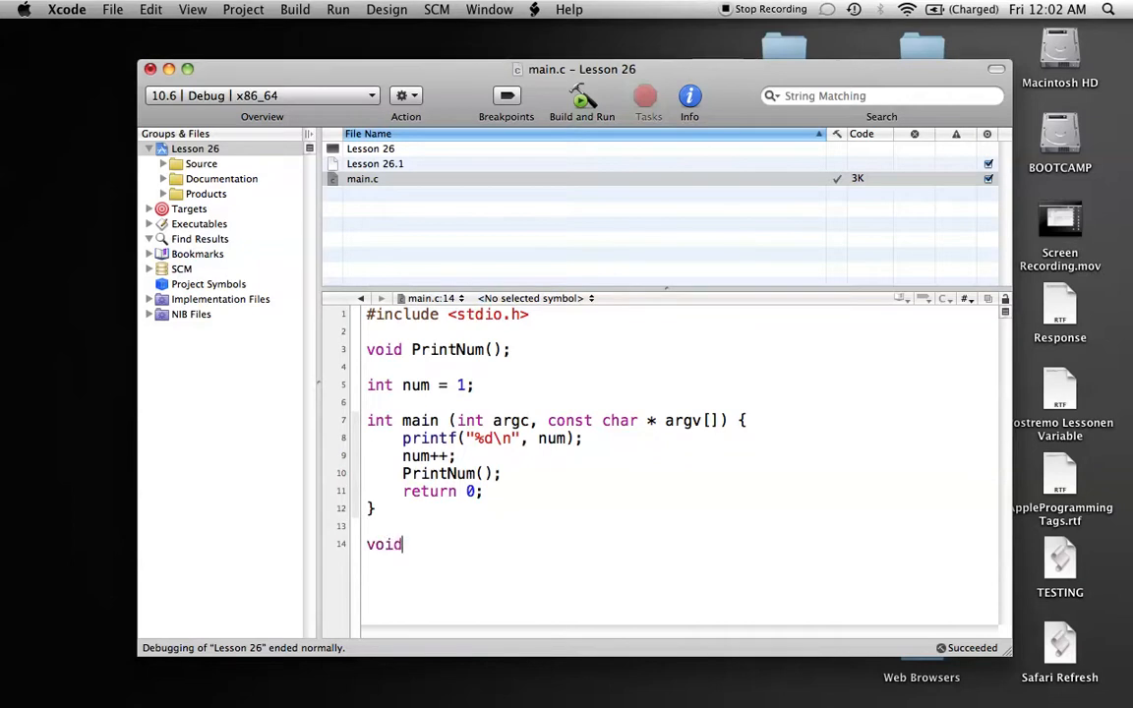
# Step: Define void PrintNum() below main, printing num with printf("%d", num)
pyautogui.write('PrintNum(')
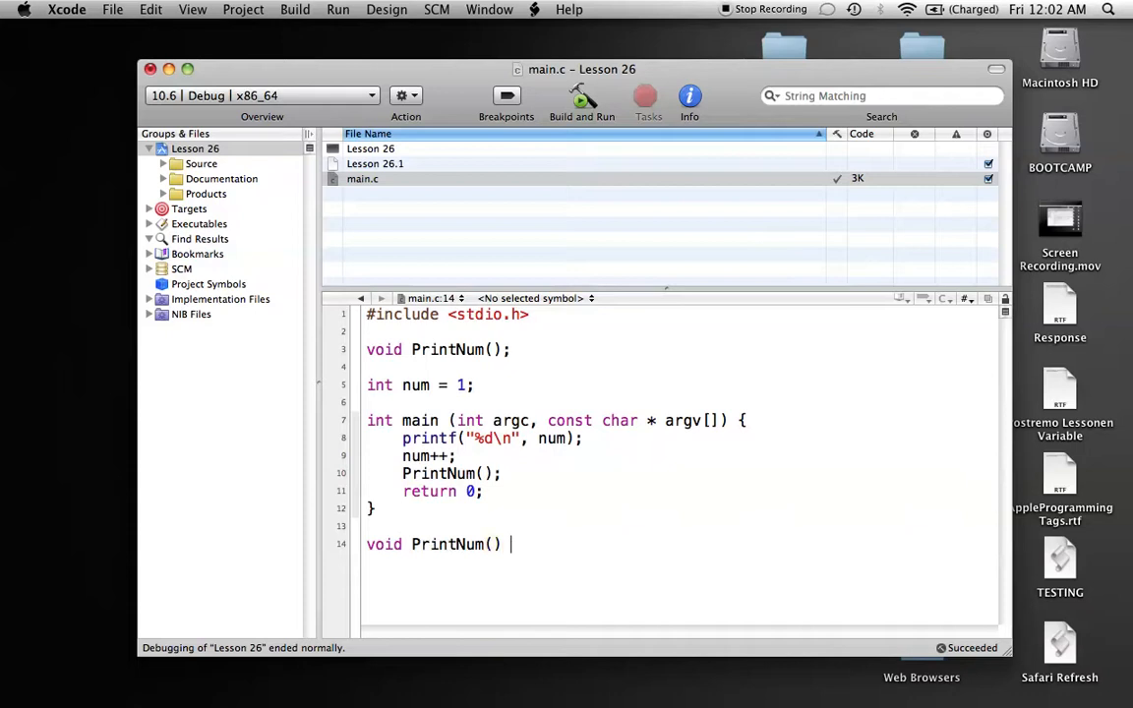
pyautogui.write('{')
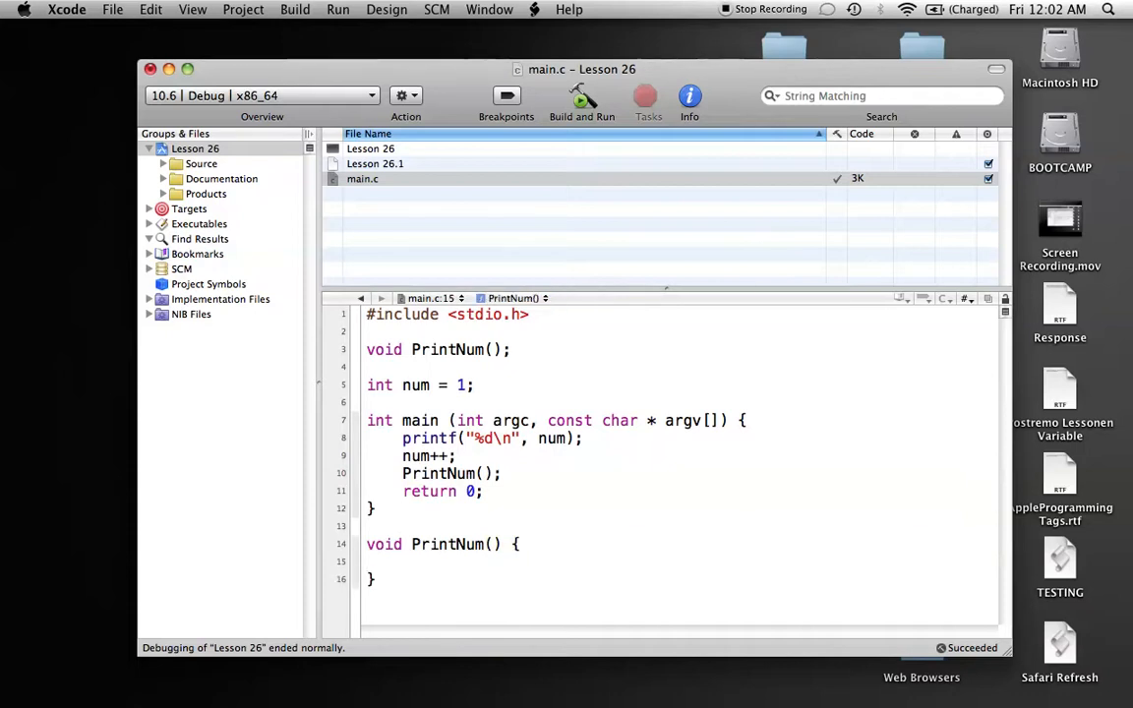
pyautogui.write('PrintNu')
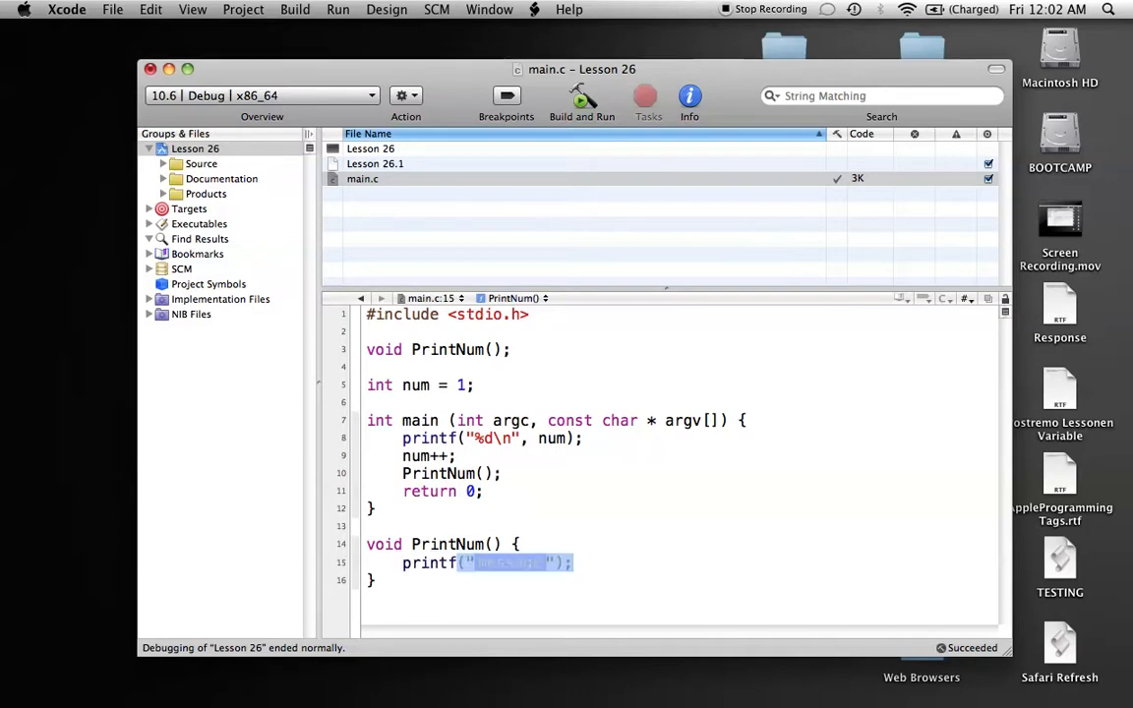
pyautogui.write('message')
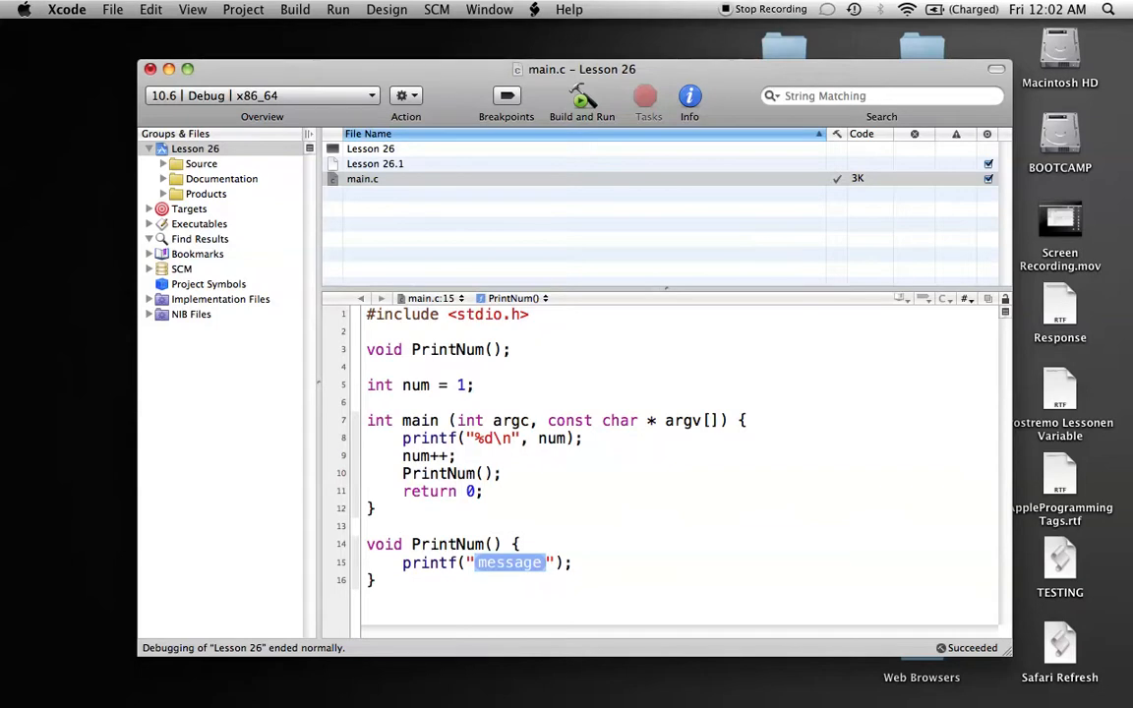
pyautogui.write('%d')
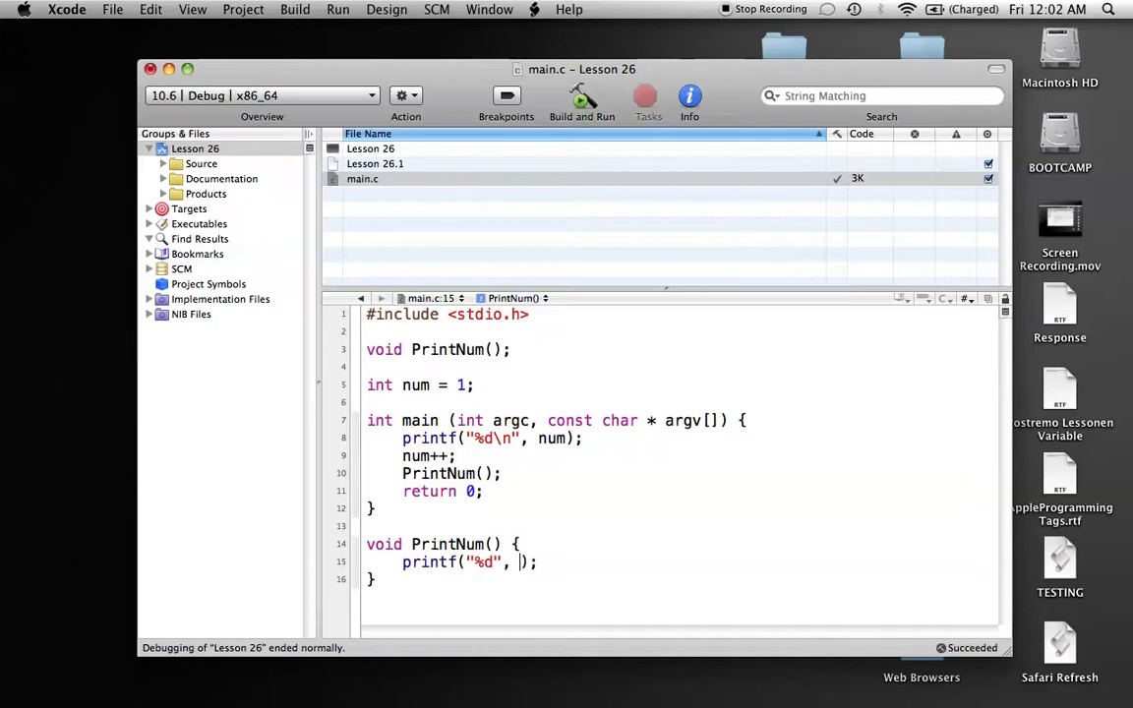
pyautogui.write('num')
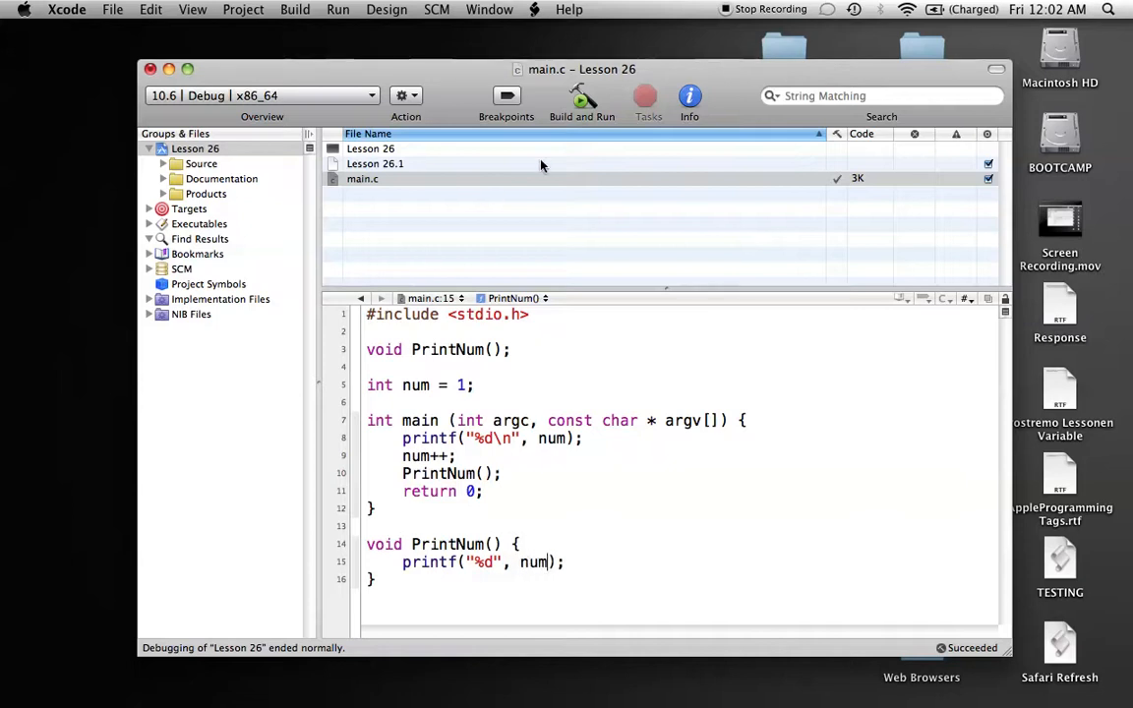
pyautogui.click(582, 96)
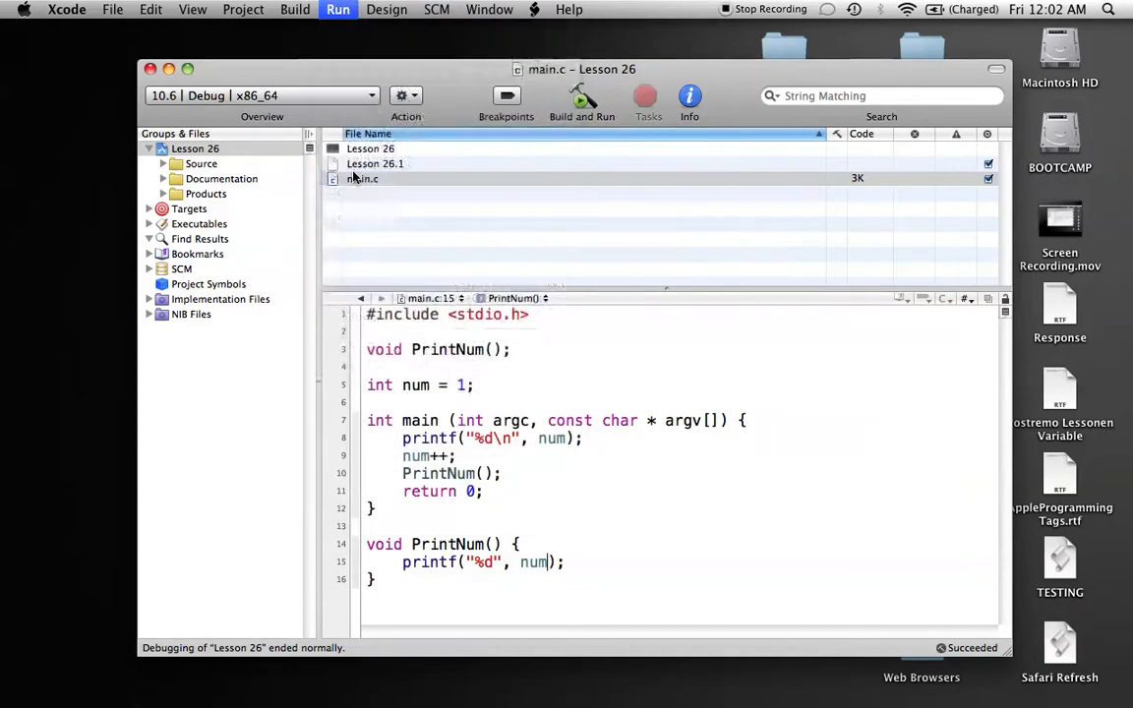
# Step: Build and run to see 1 and 2 printed, then clear and close the console
pyautogui.click(581, 95)
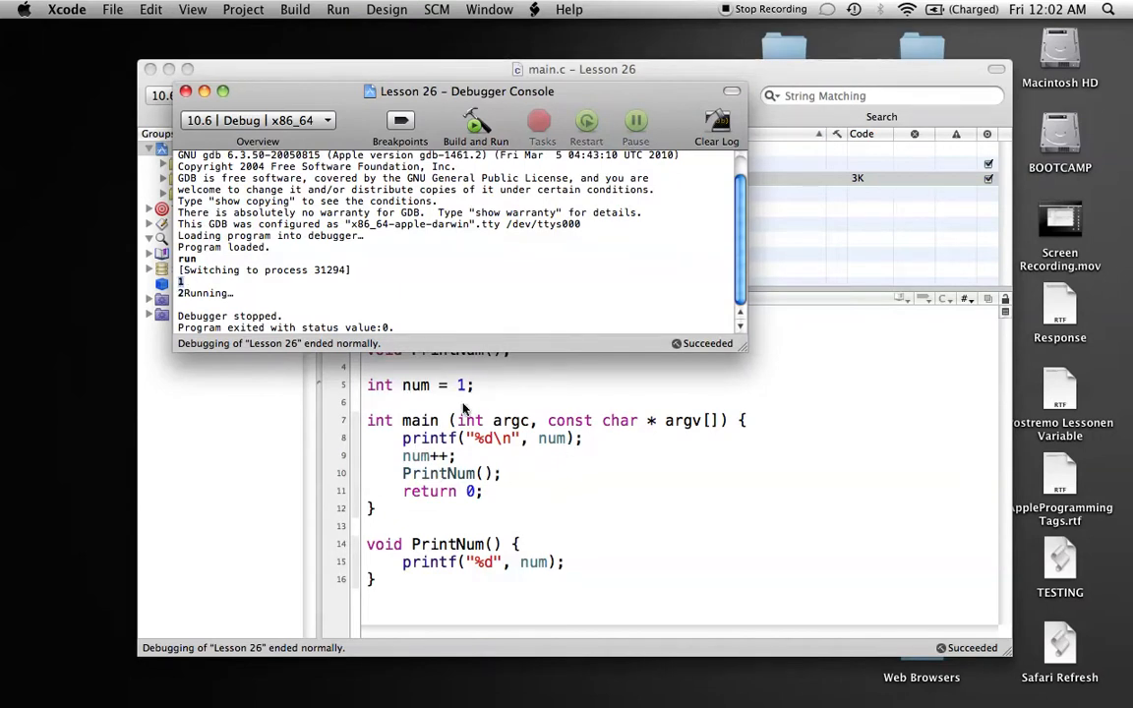
pyautogui.moveTo(450, 474)
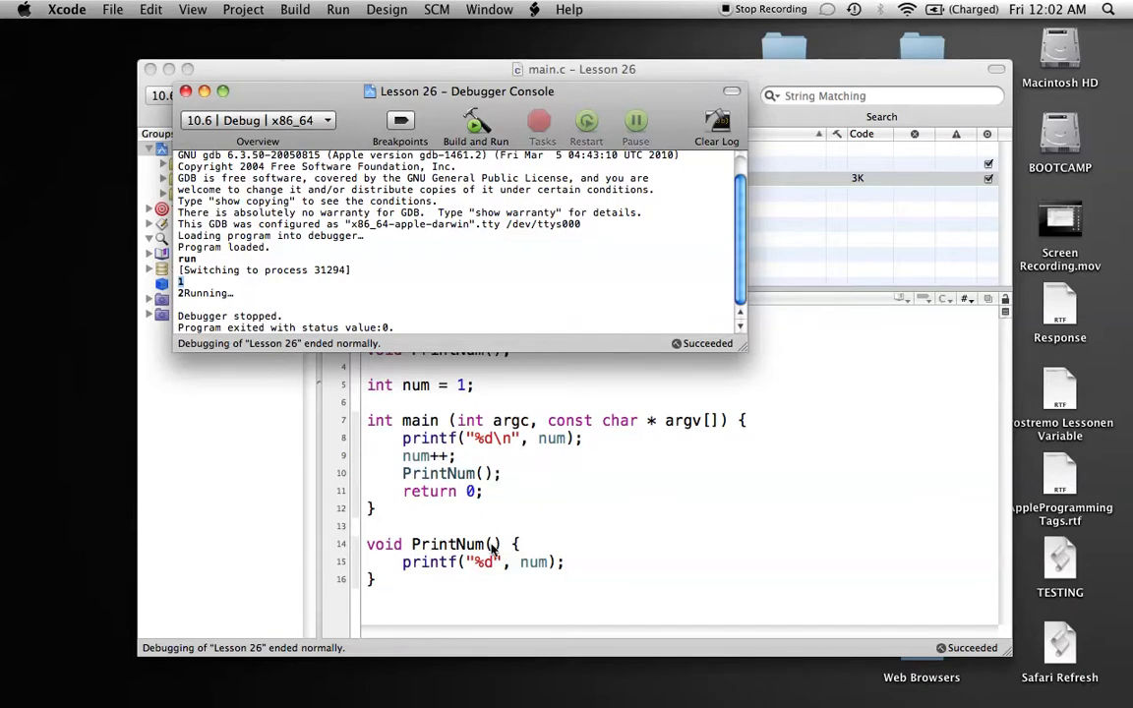
pyautogui.moveTo(391, 461)
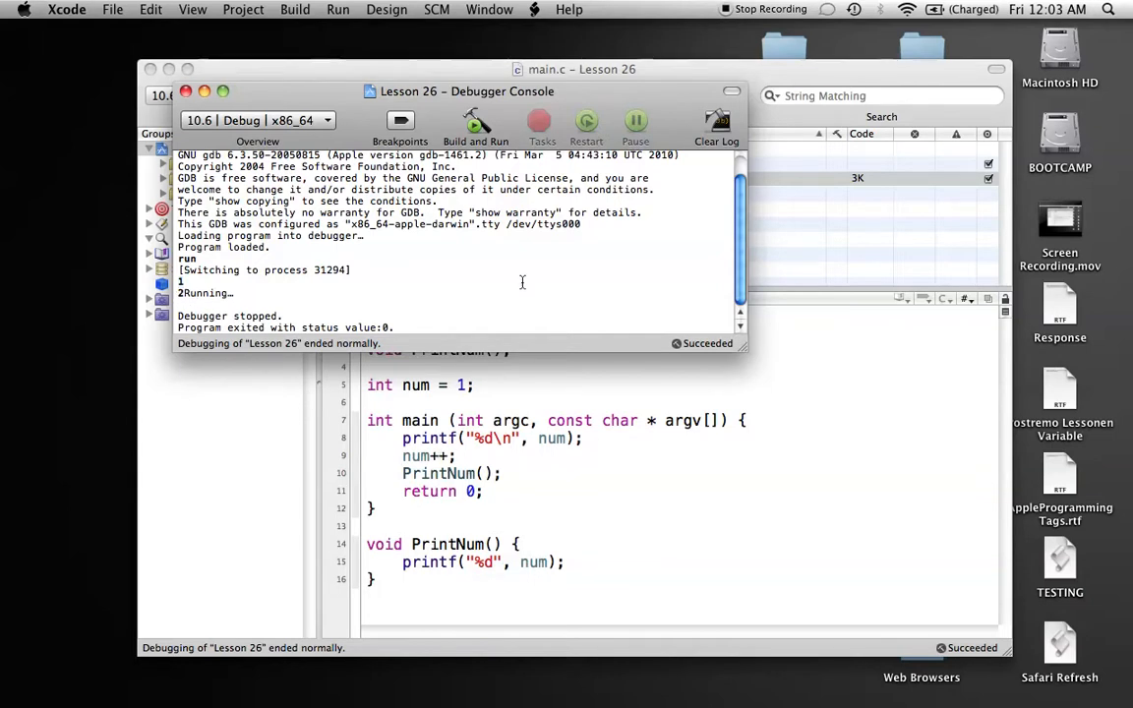
pyautogui.click(716, 123)
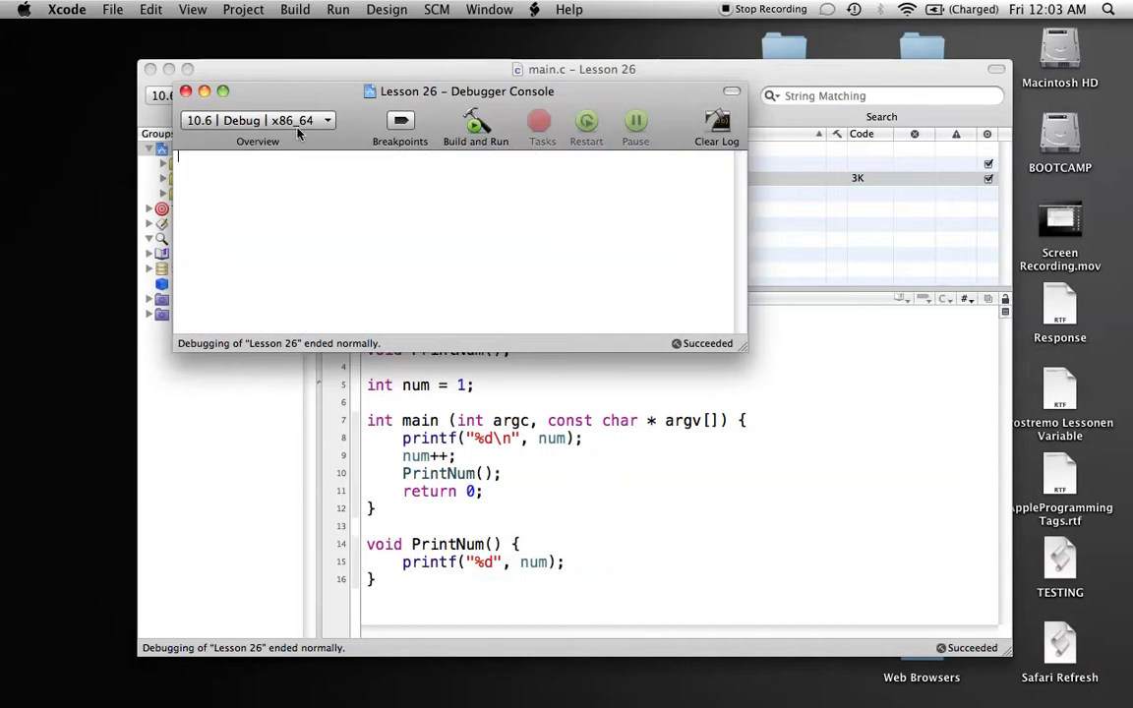
pyautogui.click(186, 91)
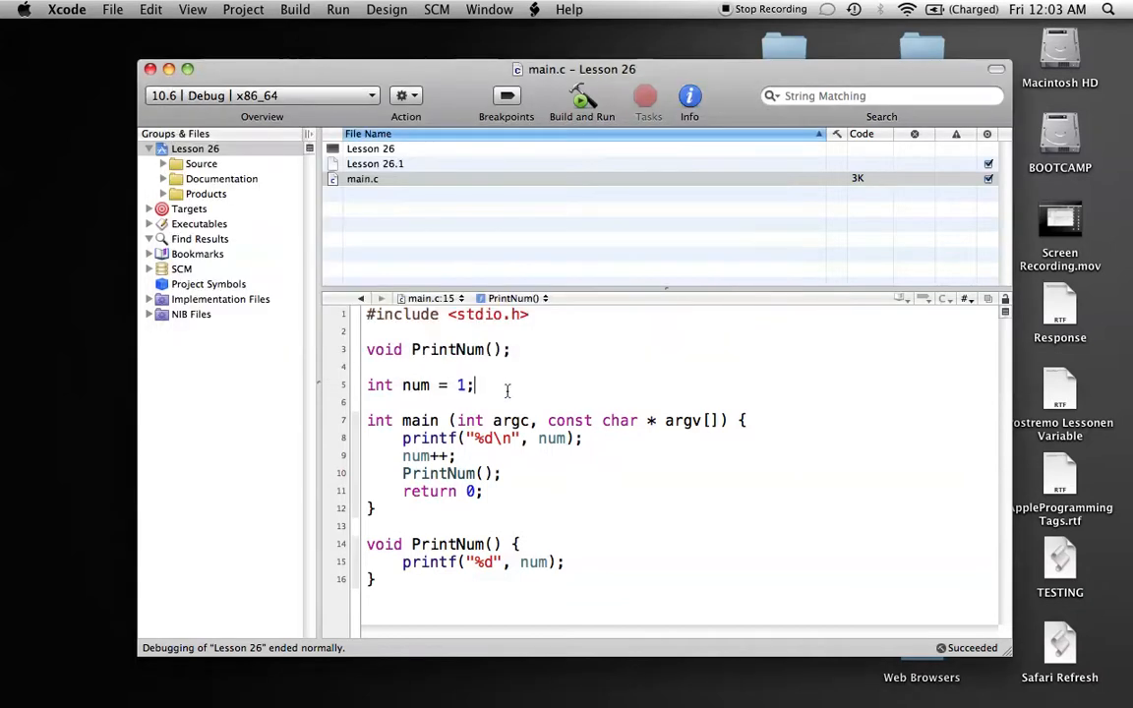
pyautogui.click(474, 384)
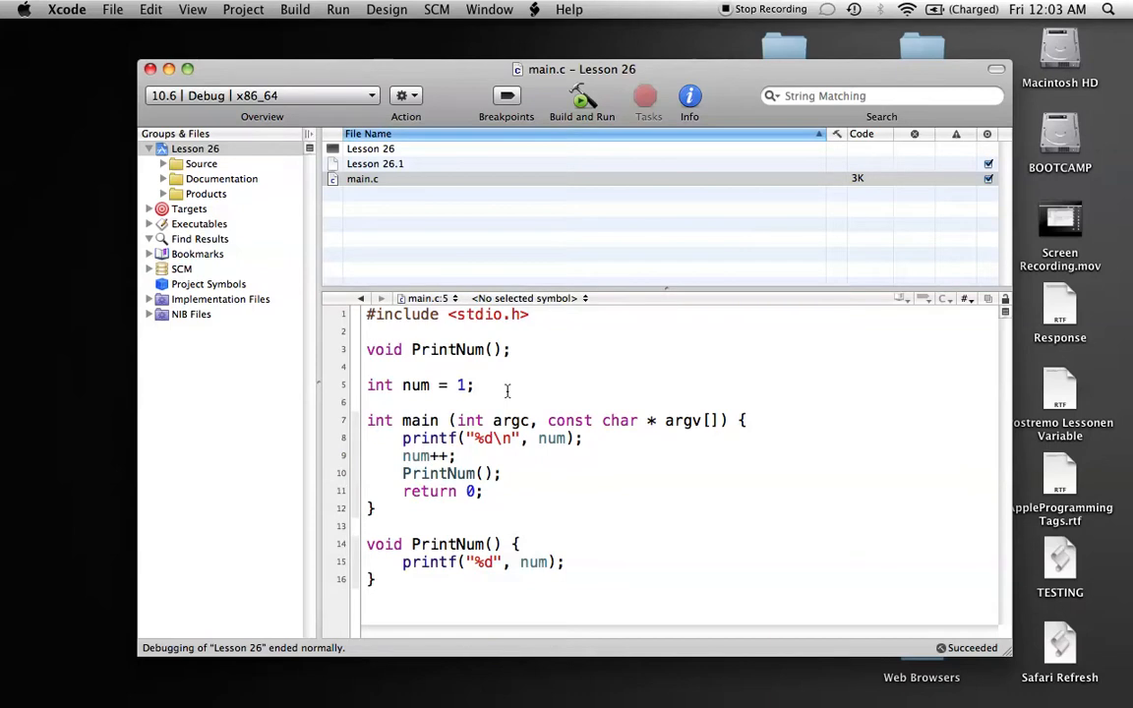
pyautogui.click(475, 385)
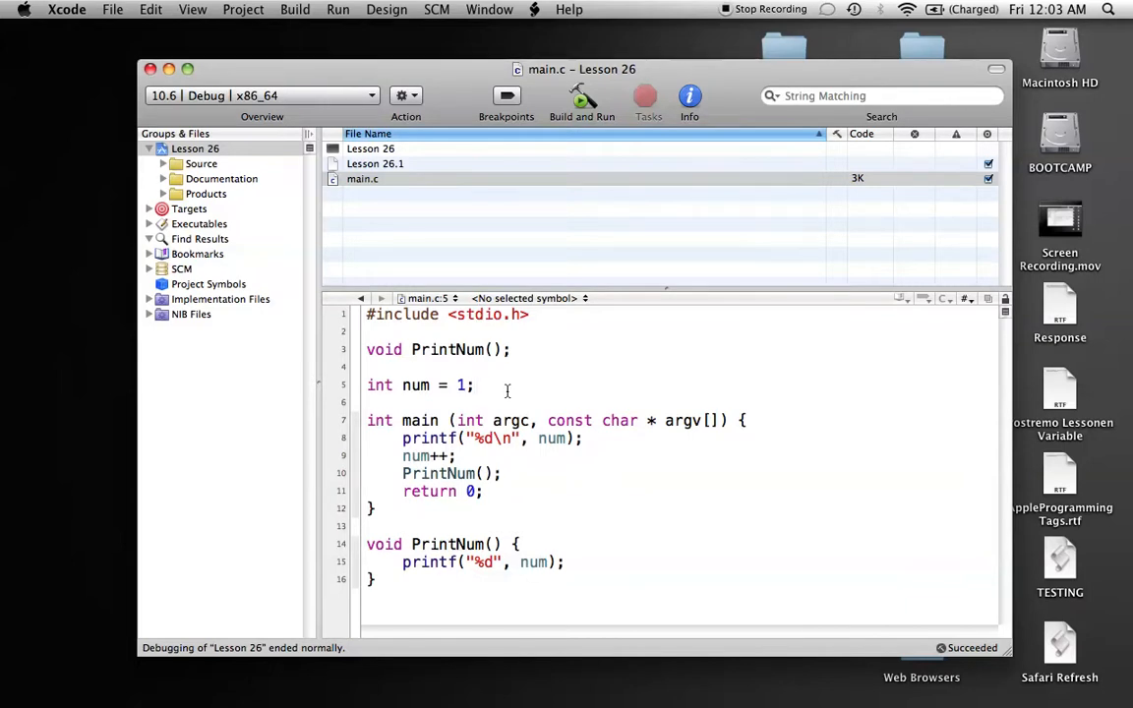
pyautogui.click(474, 384)
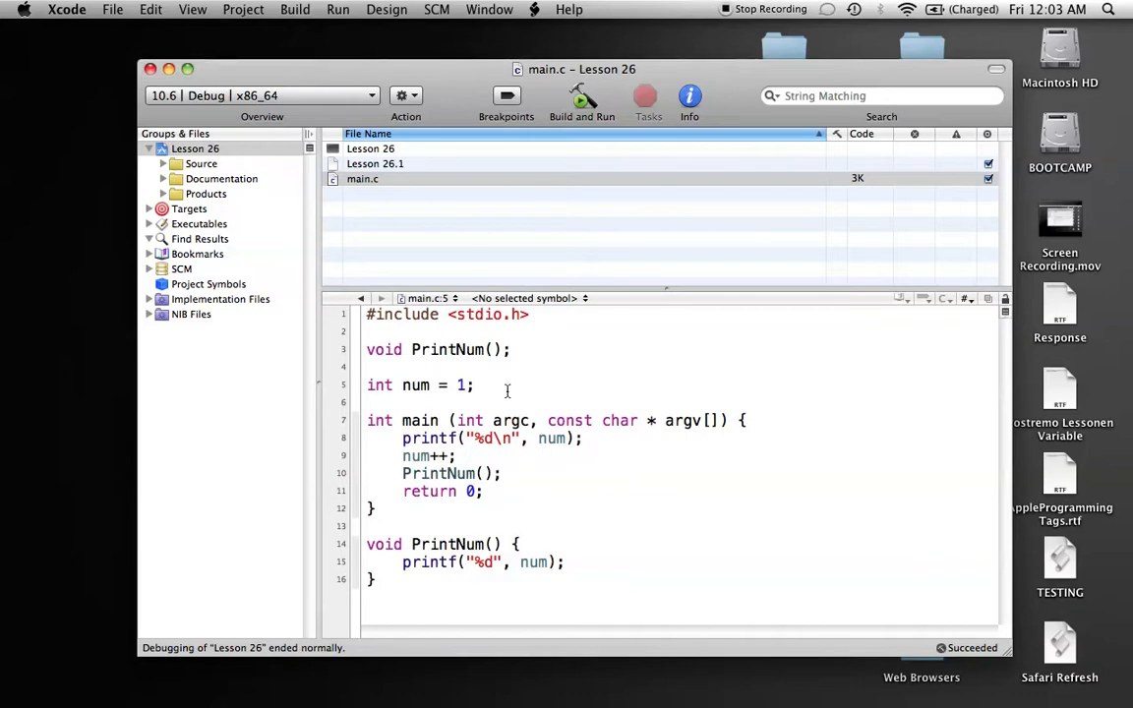
pyautogui.click(473, 385)
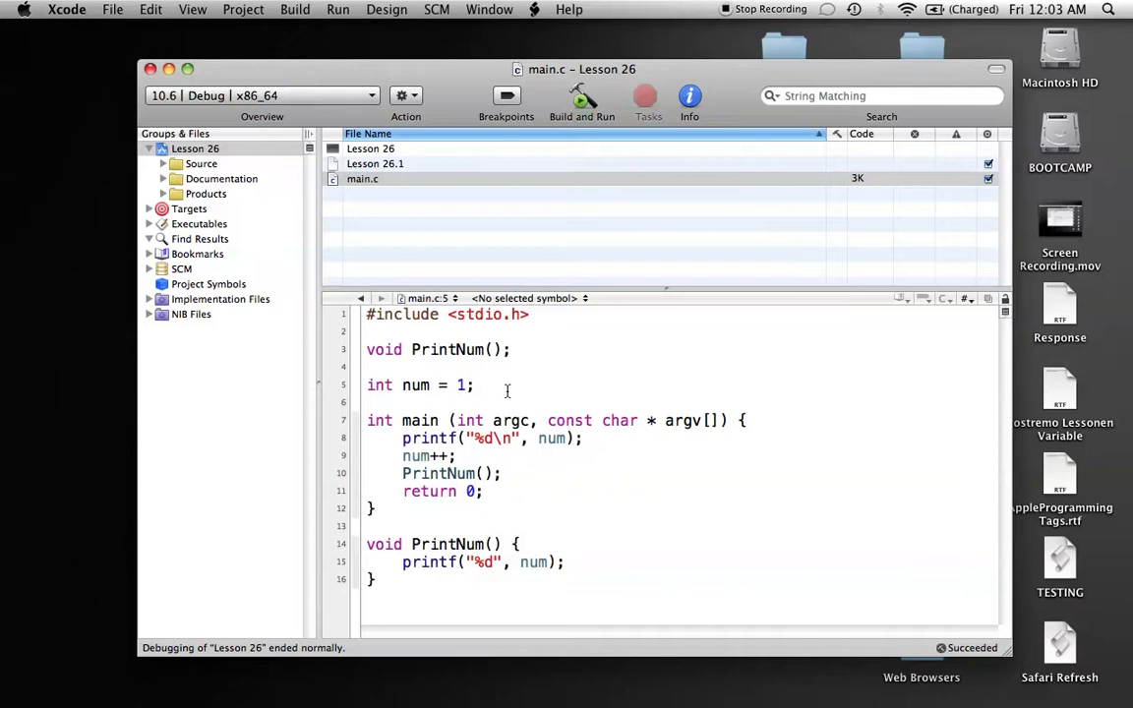
pyautogui.click(475, 385)
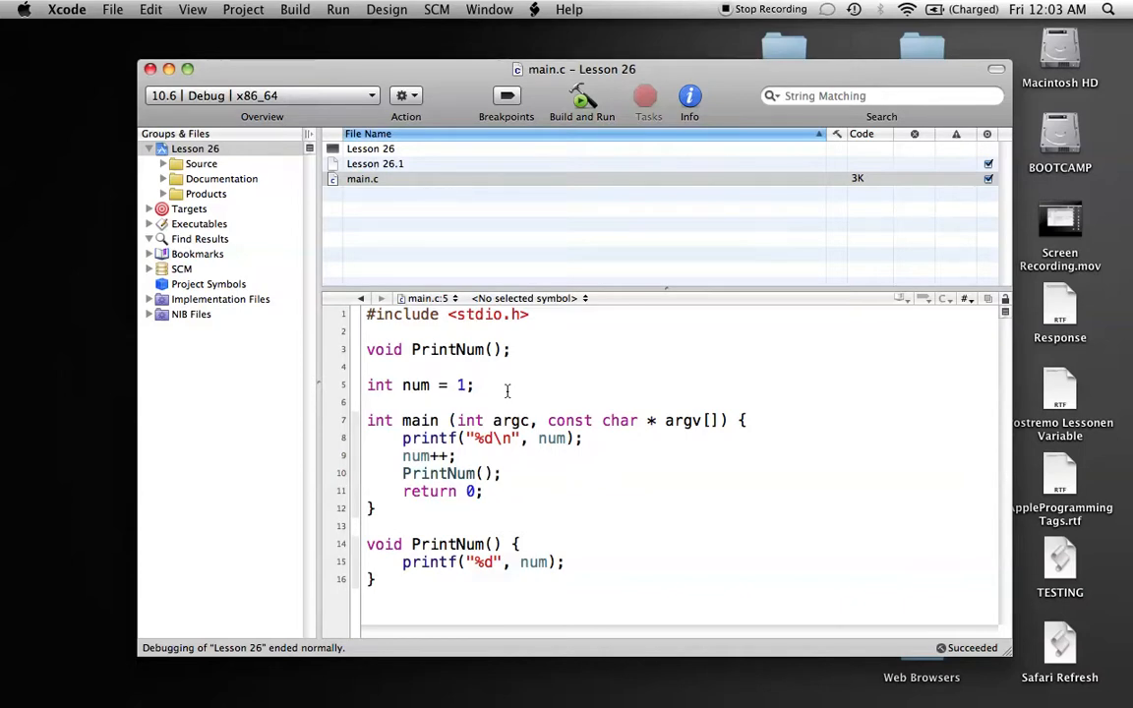
pyautogui.click(473, 384)
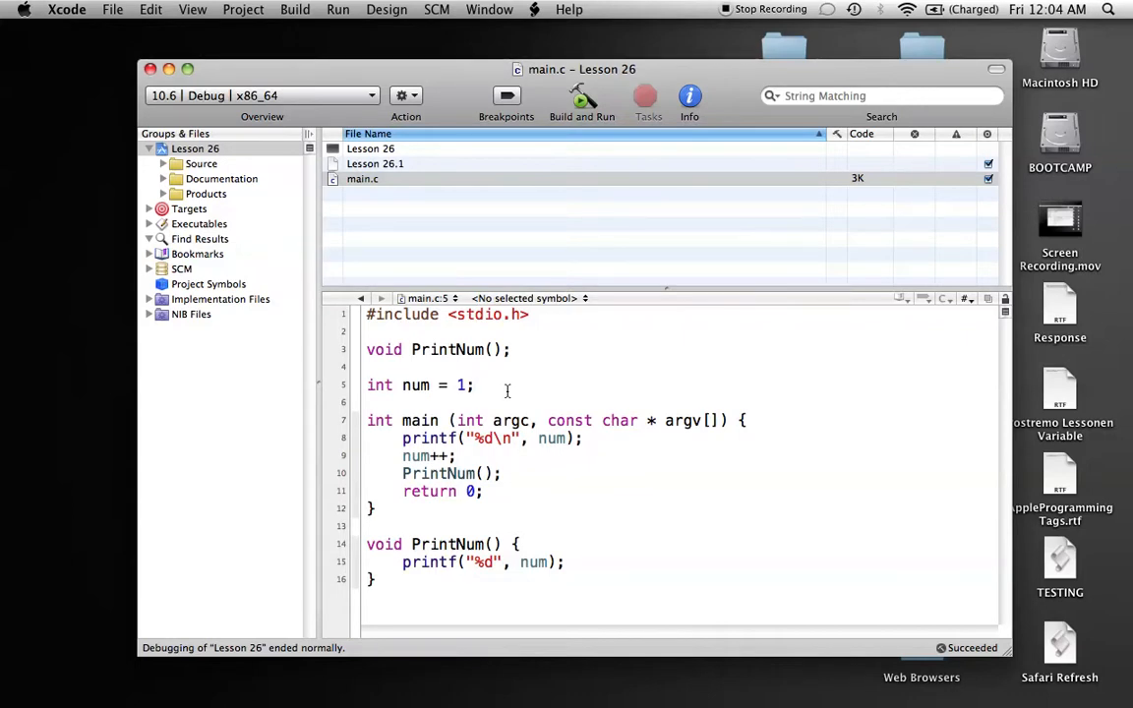
pyautogui.click(475, 385)
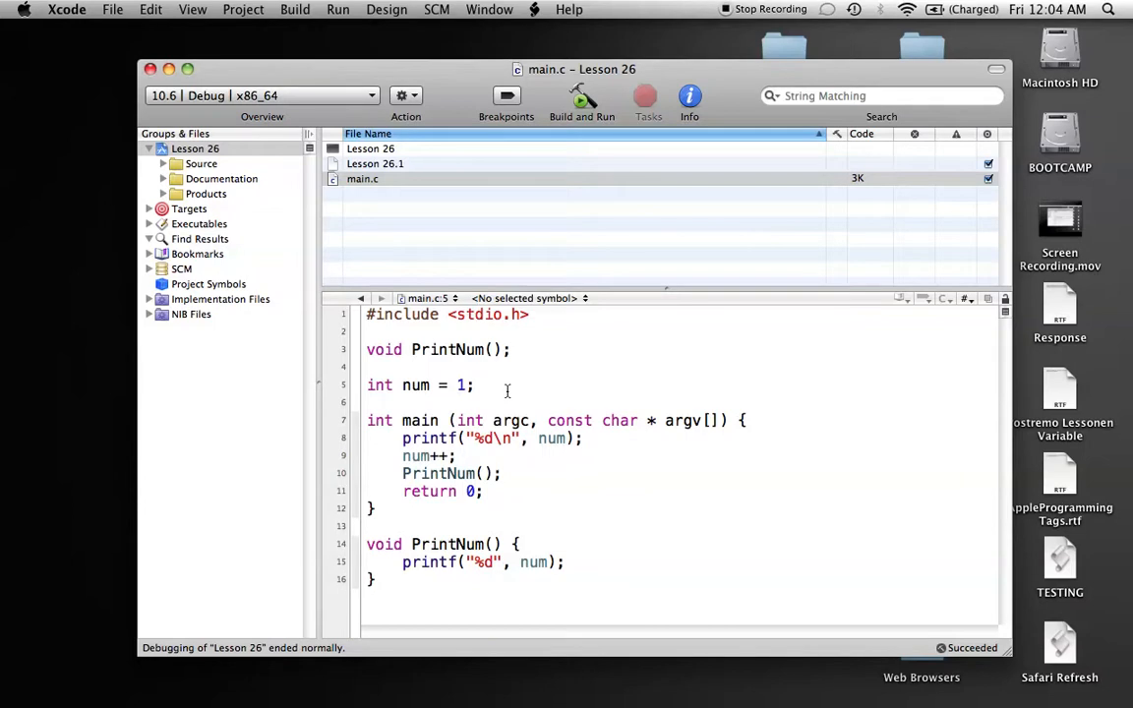
pyautogui.click(475, 385)
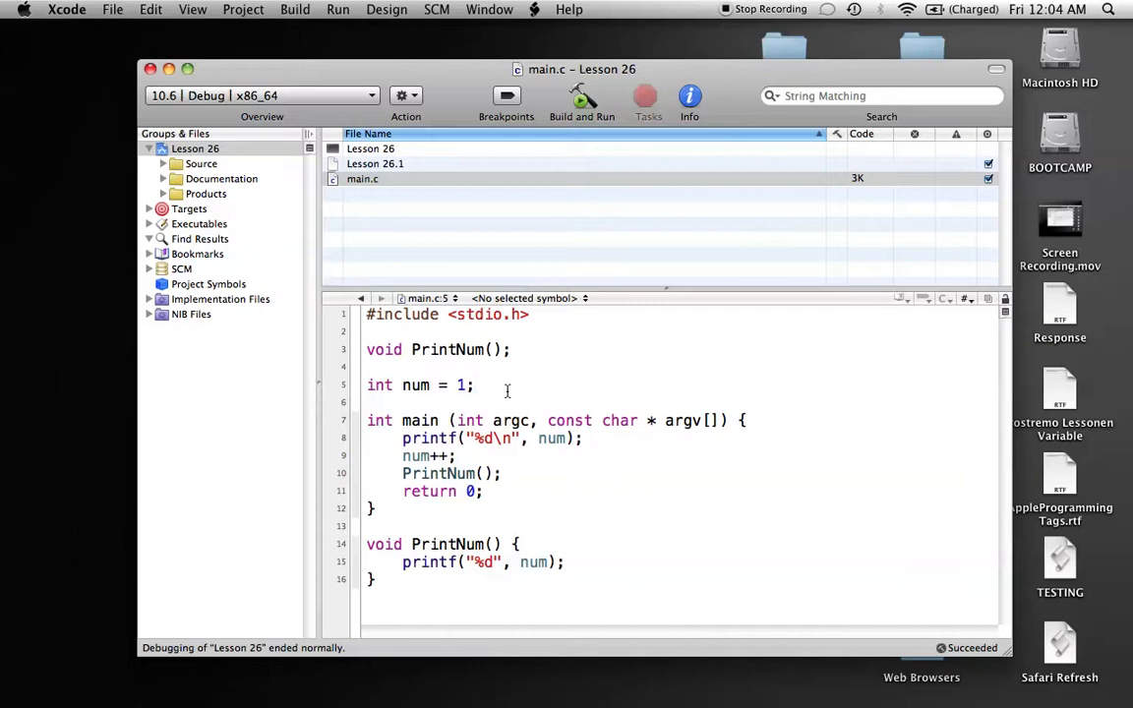
pyautogui.click(474, 385)
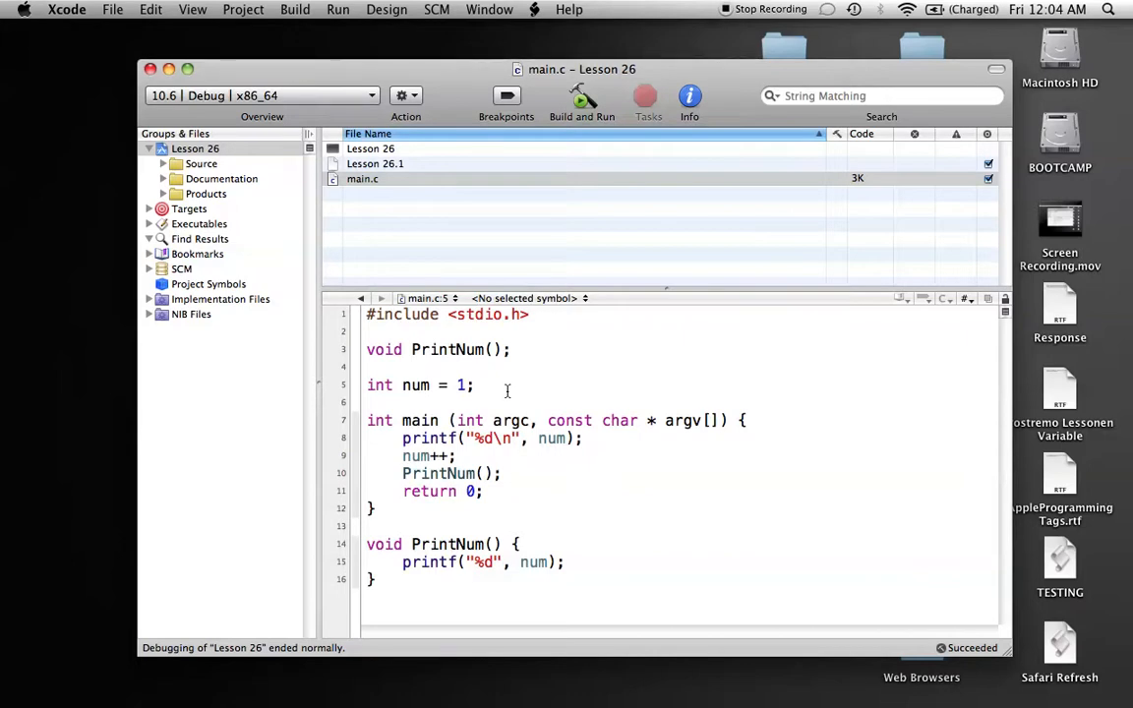
pyautogui.click(473, 385)
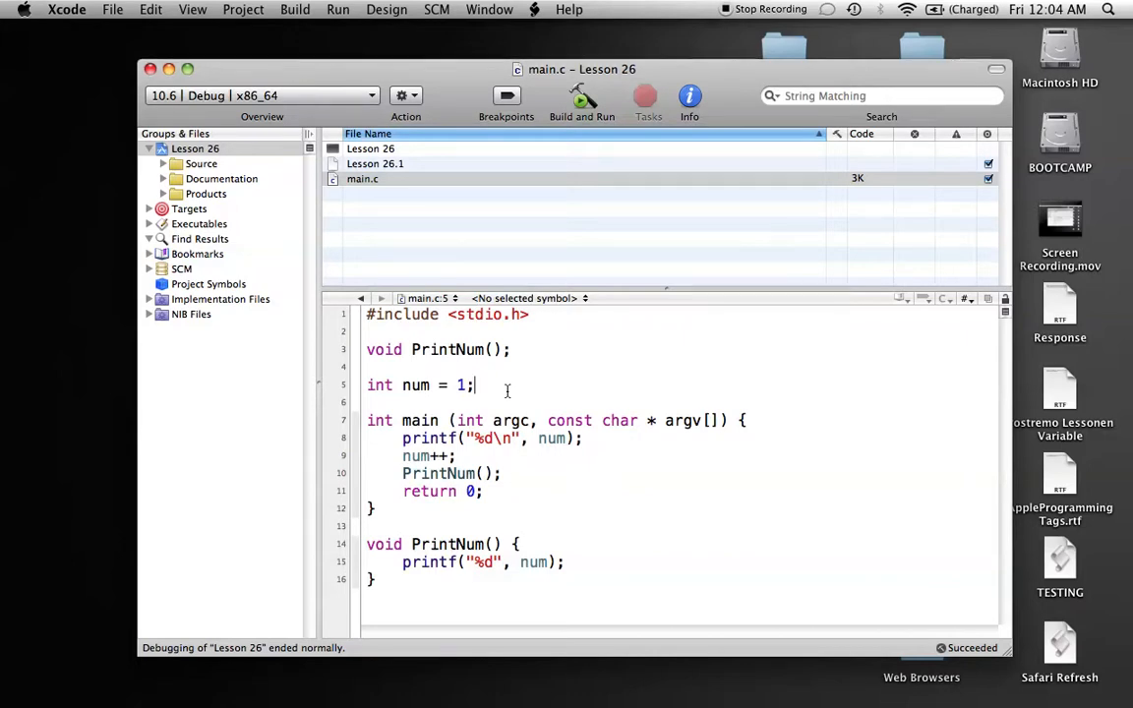
pyautogui.moveTo(521, 389)
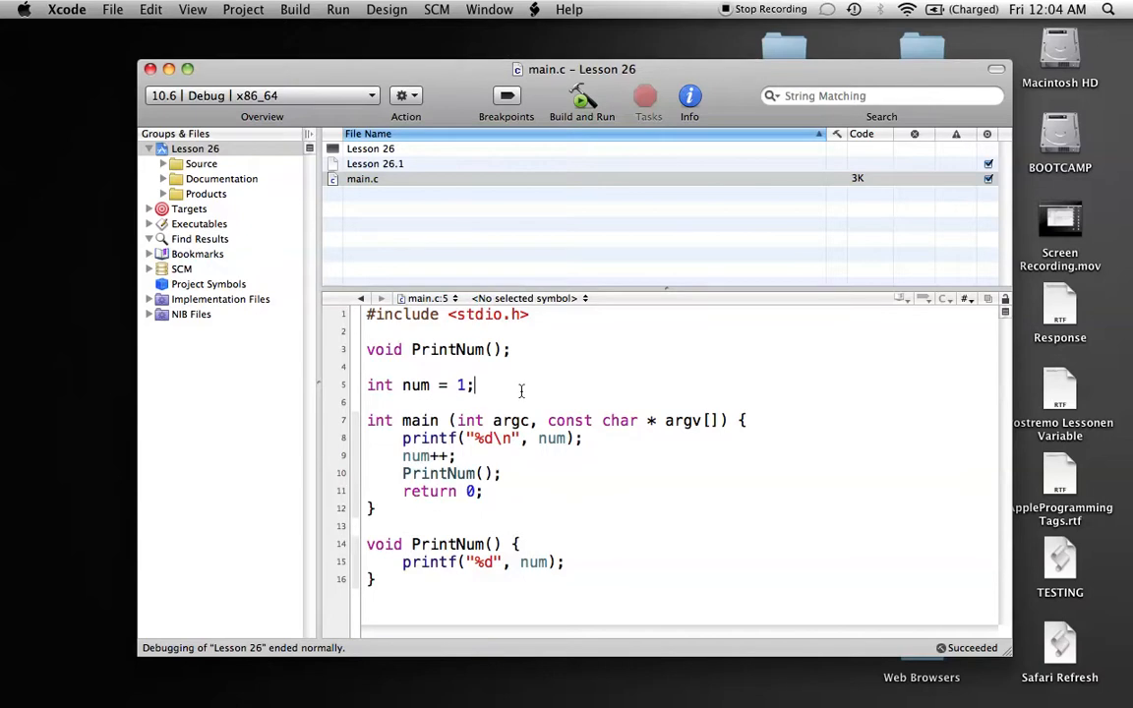